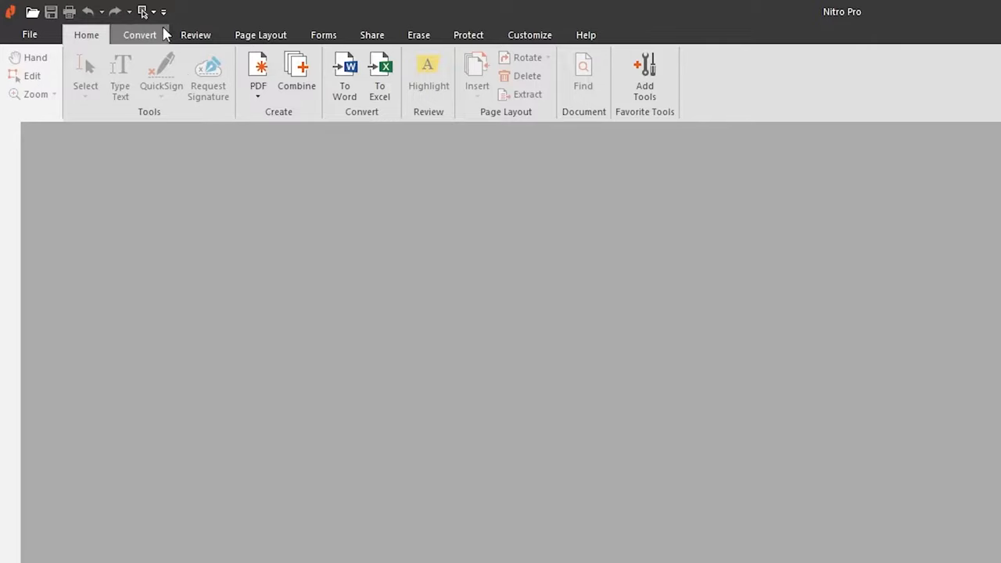
With no file open, tour the Convert, Review, Page Layout, Forms, Share, Erase and Protect tabs
click(139, 35)
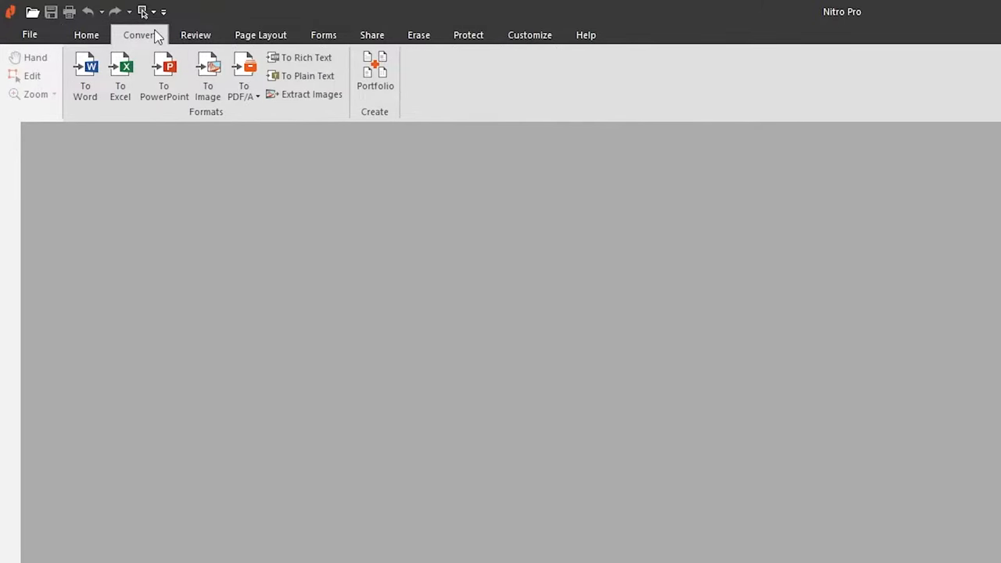
click(195, 34)
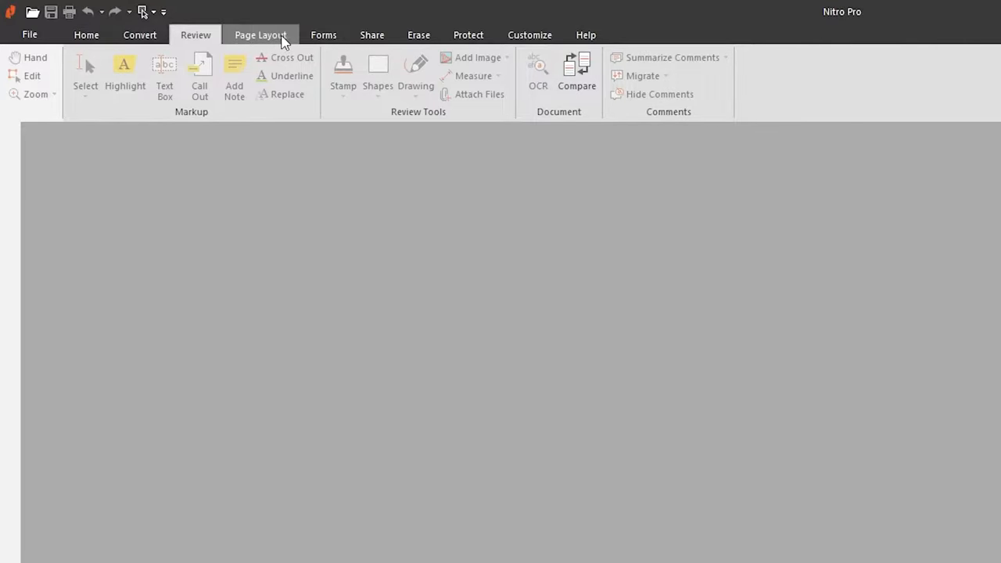
click(260, 34)
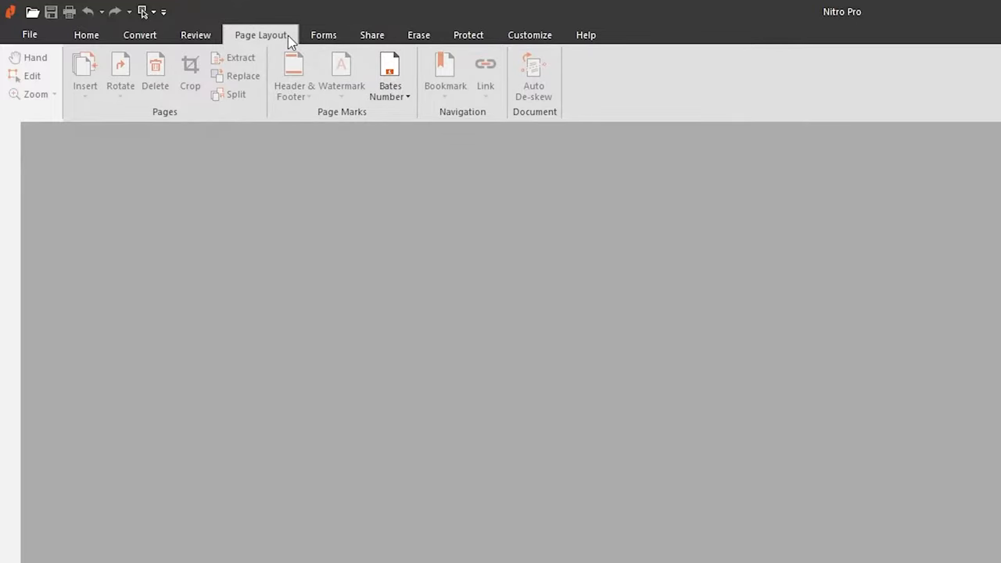
click(323, 34)
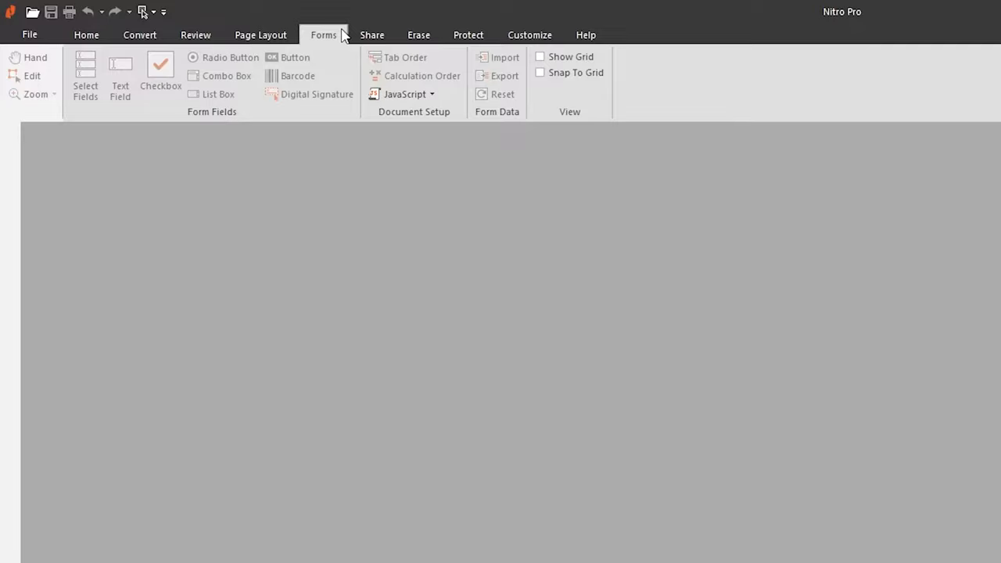
click(370, 34)
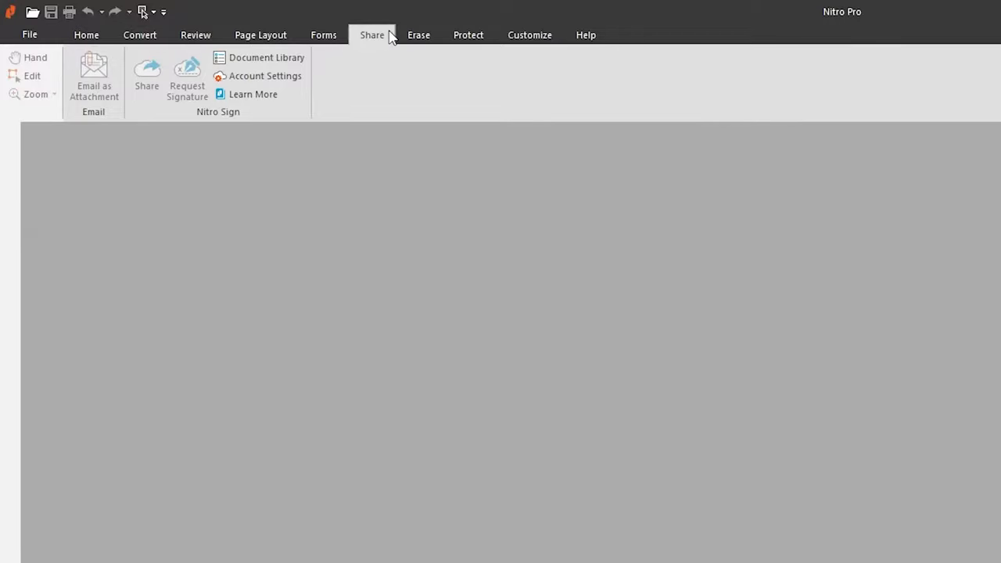
click(418, 34)
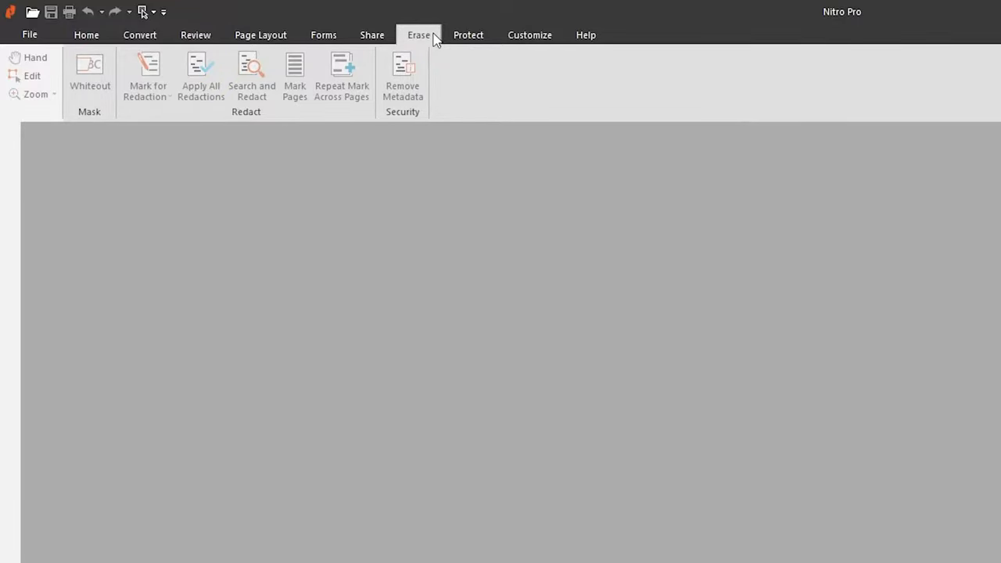
click(467, 34)
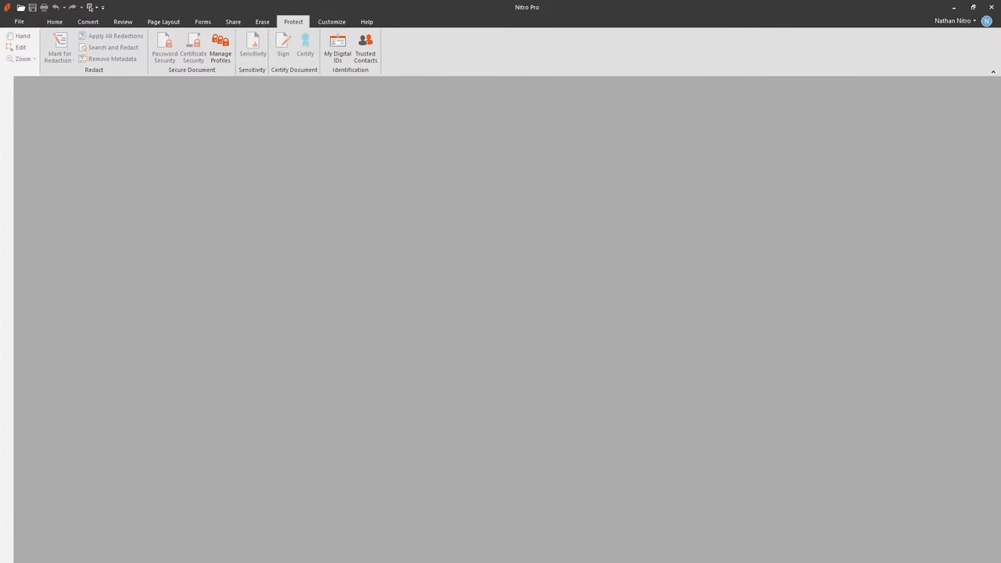
Select Nitro Offer Letter - SIGNED in Demo Files, then show Nitro Pro's recent documents
click(56, 20)
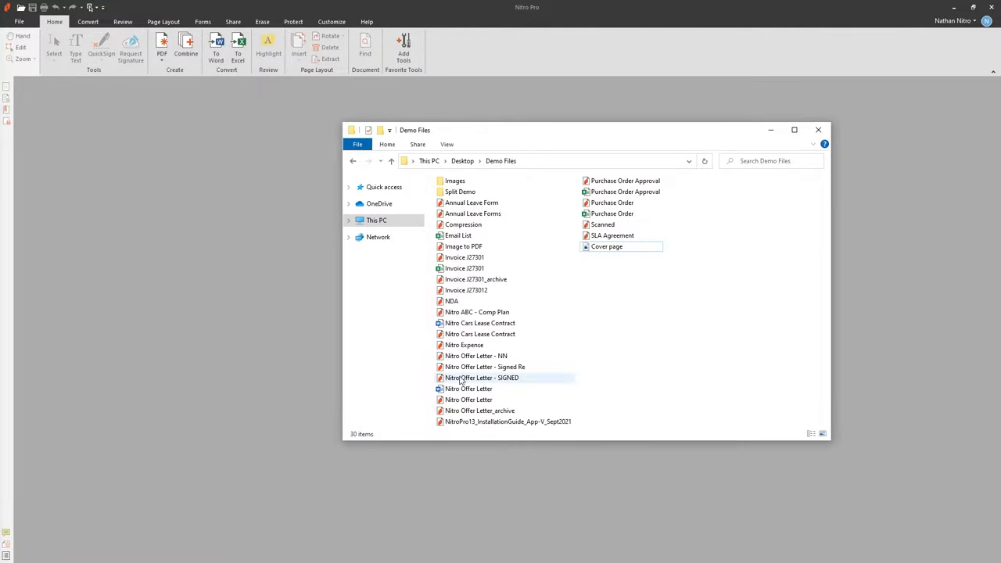
click(483, 378)
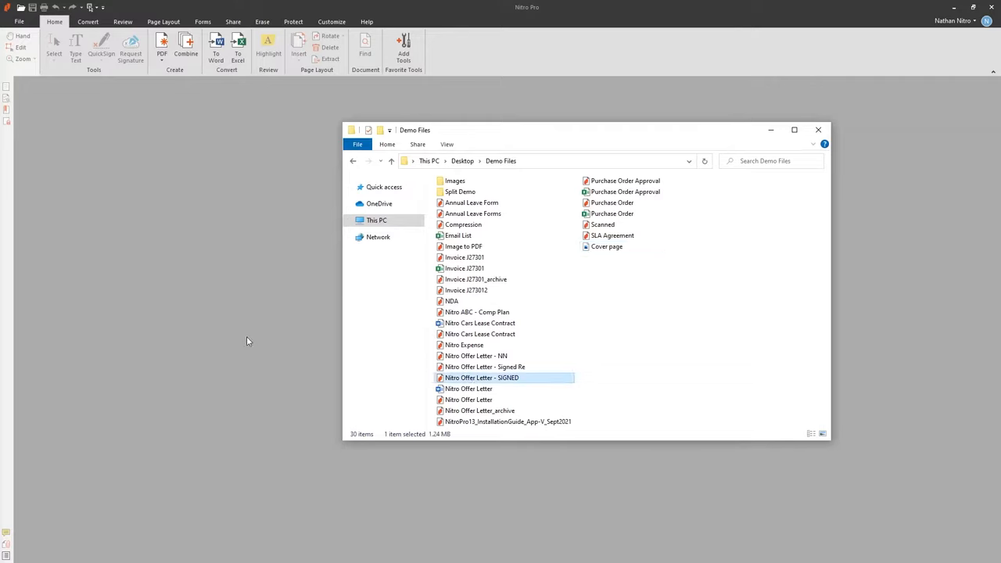
click(10, 13)
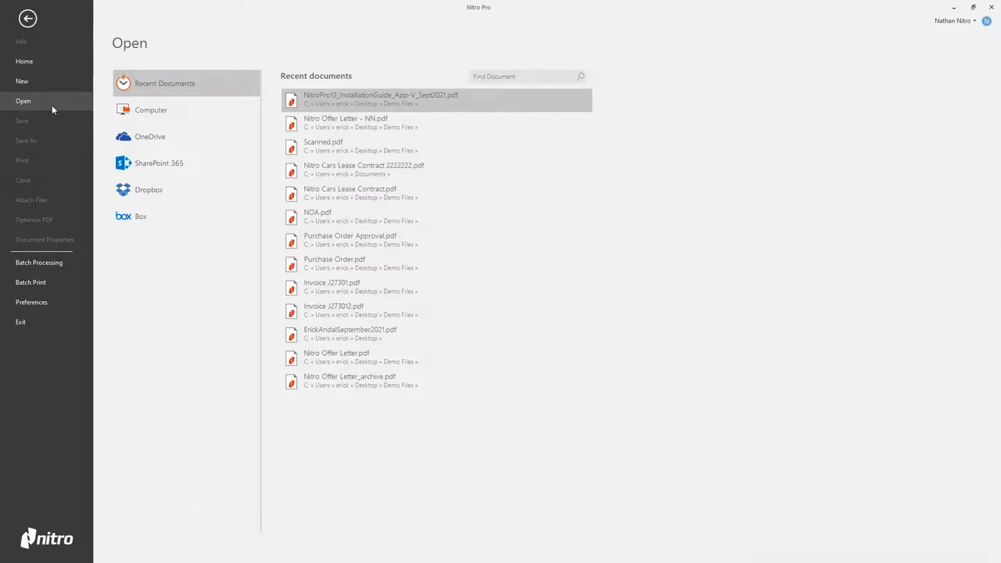
Cancel the Open dialog and close the blank Untitled1 document
click(151, 109)
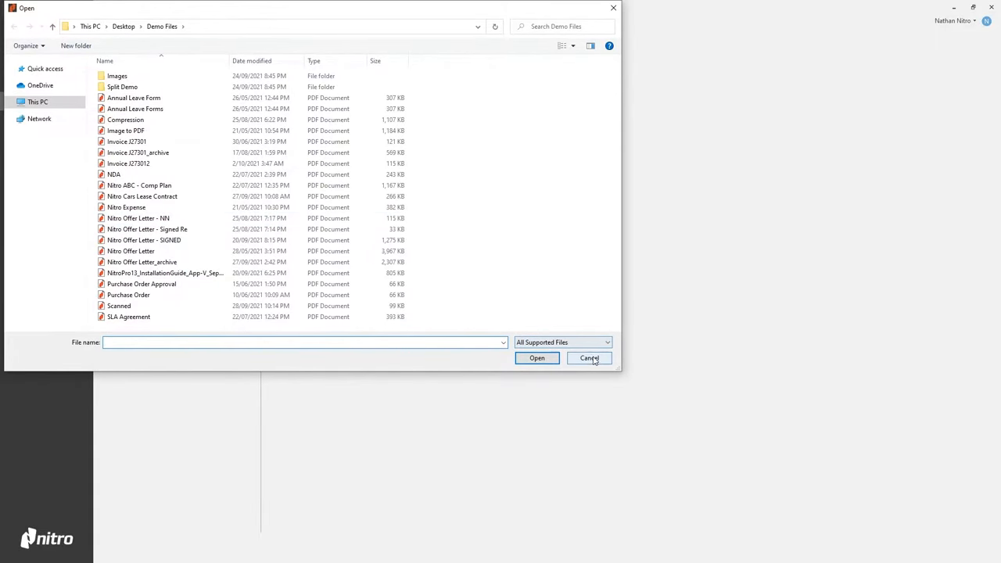
click(588, 357)
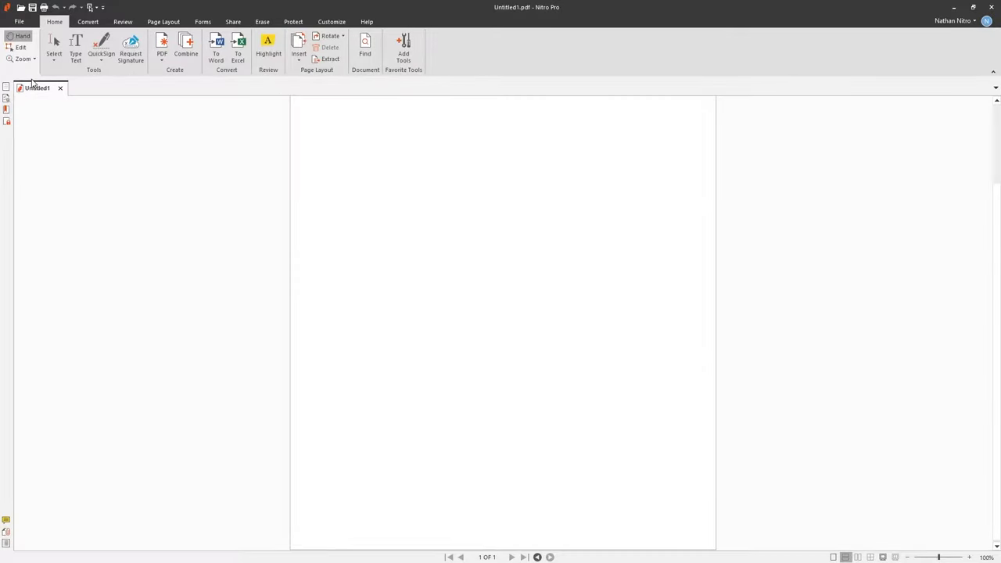
mouse_move(53, 94)
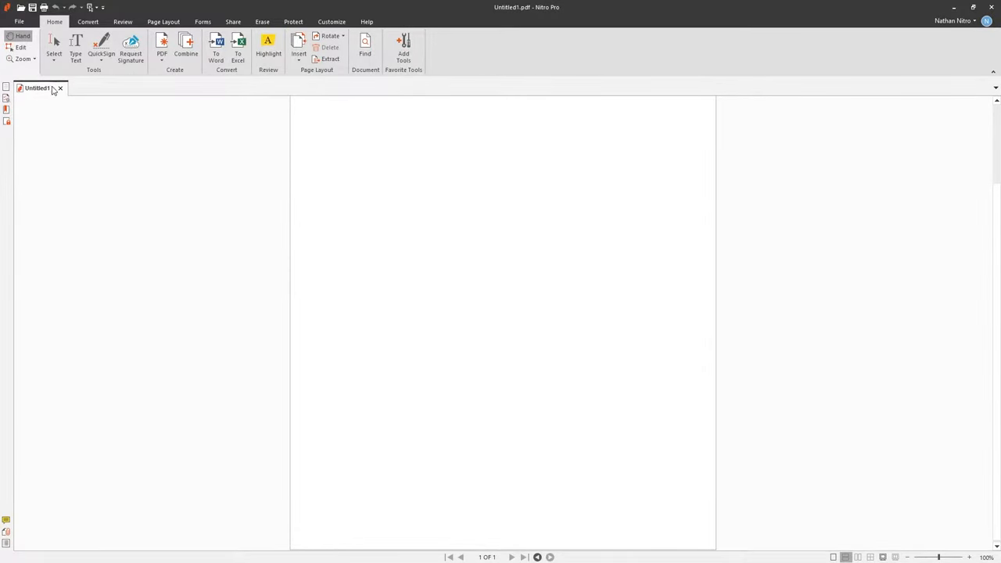
click(59, 94)
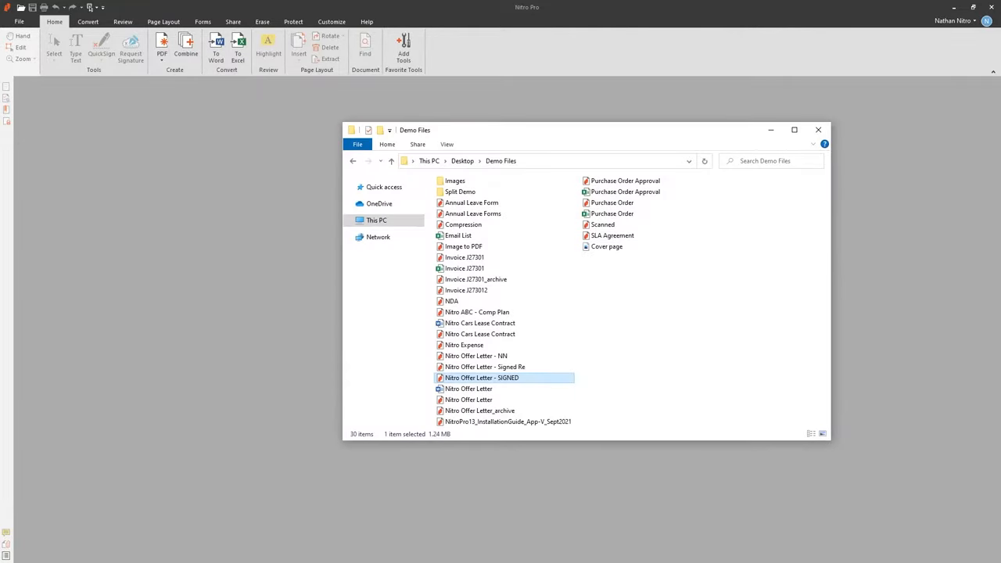
mouse_move(486, 333)
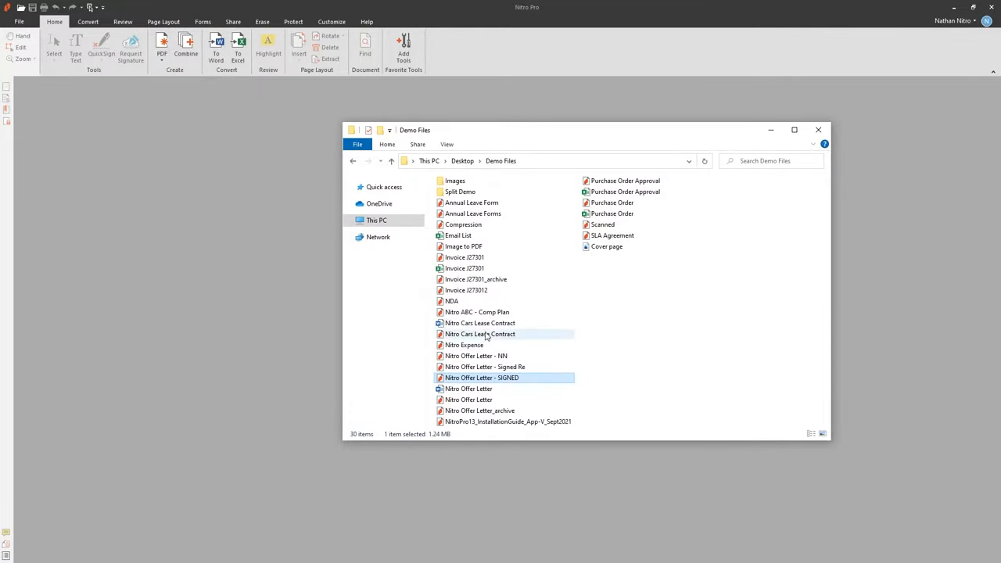
Select the Word file Nitro Cars Lease Contract in File Explorer
click(479, 323)
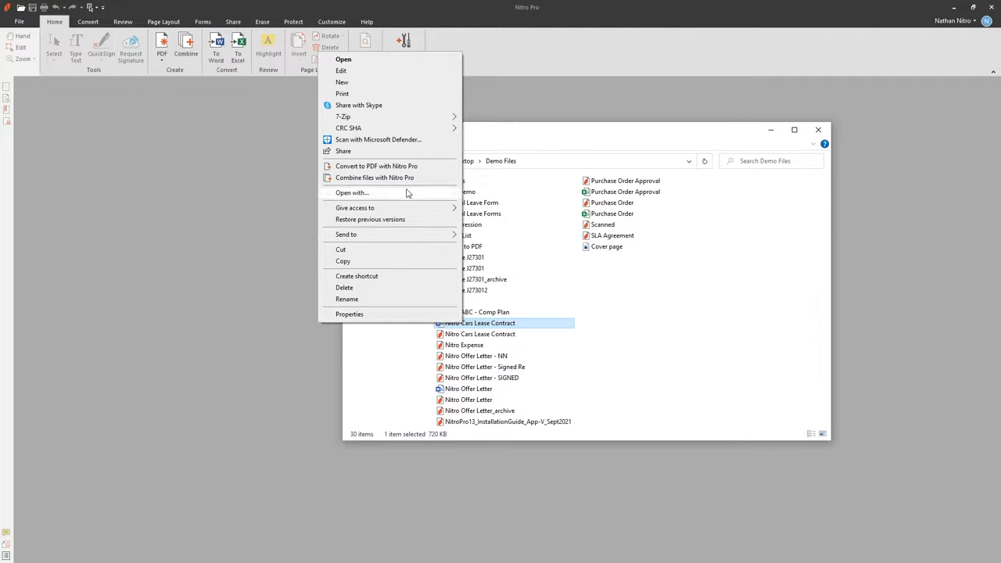
mouse_move(387, 178)
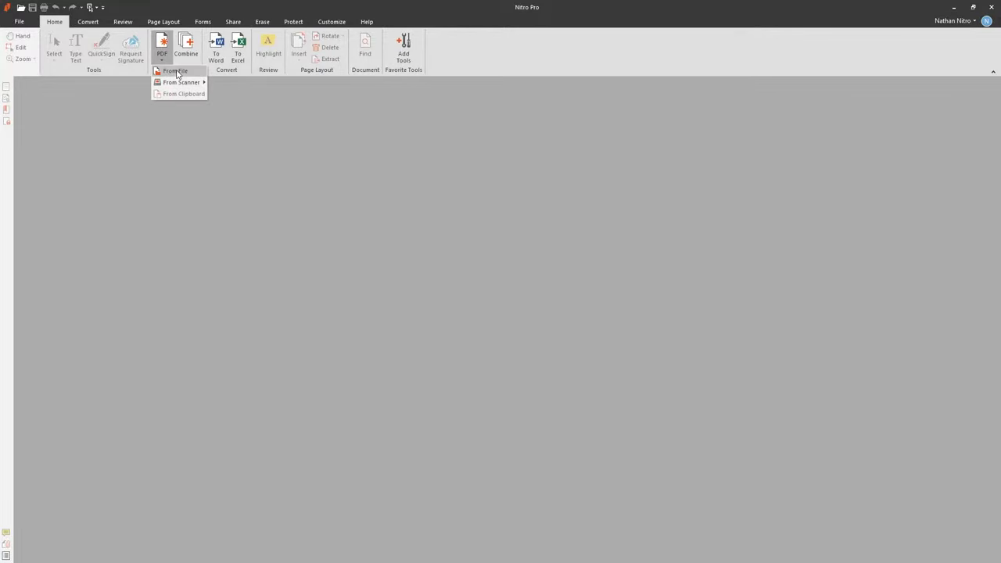
Add Nitro Cars Lease Contract.docx to the PDF From File conversion list
click(174, 81)
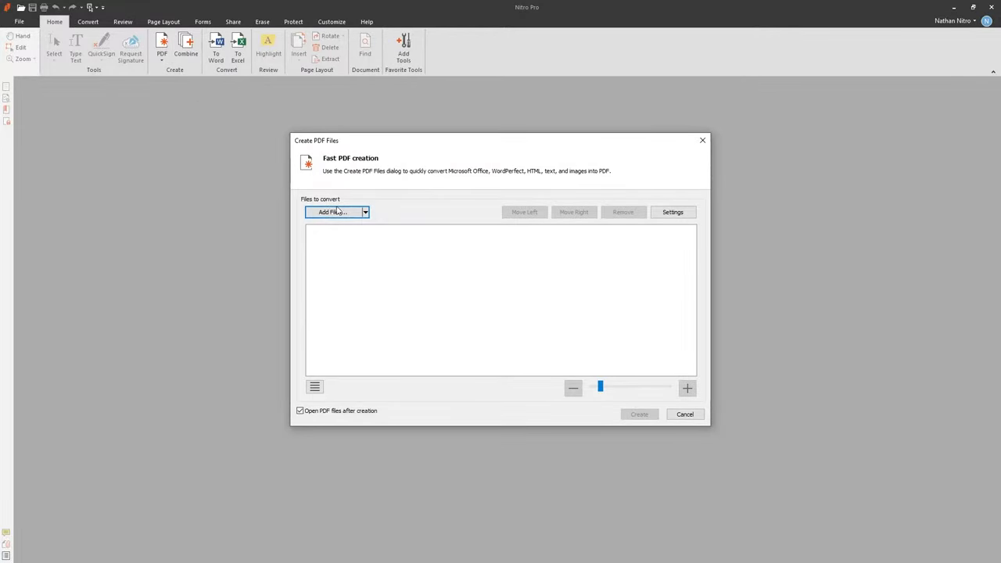
click(330, 211)
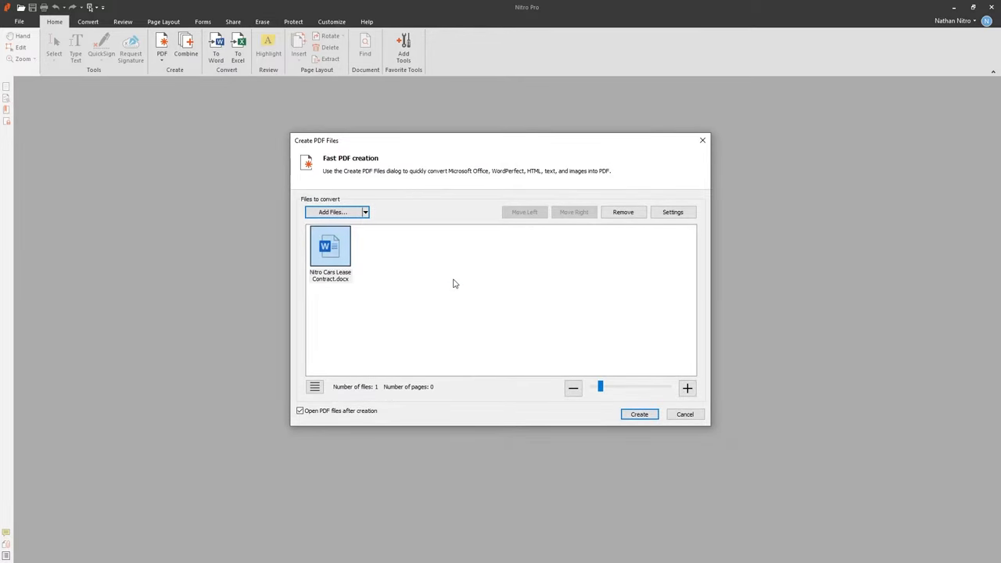
mouse_move(684, 414)
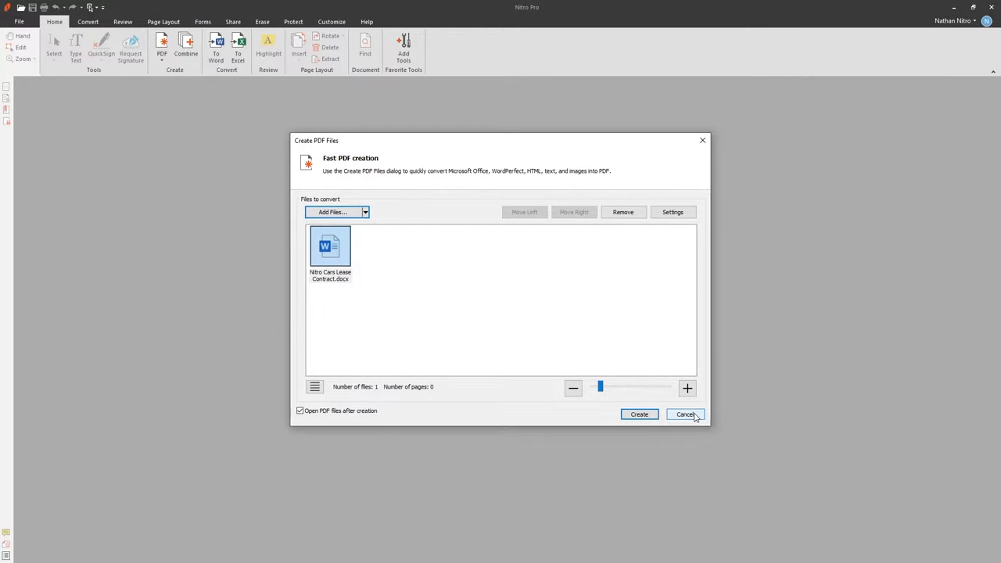
Use Word's Nitro Pro Create PDF to save the contract as 'Nitro Cars Lease Contracts'
click(685, 414)
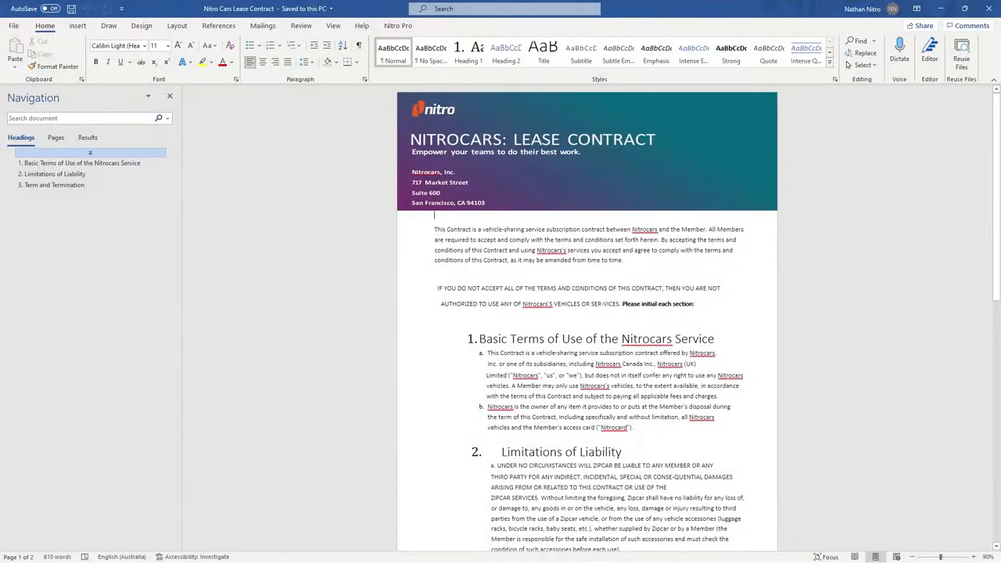
click(395, 25)
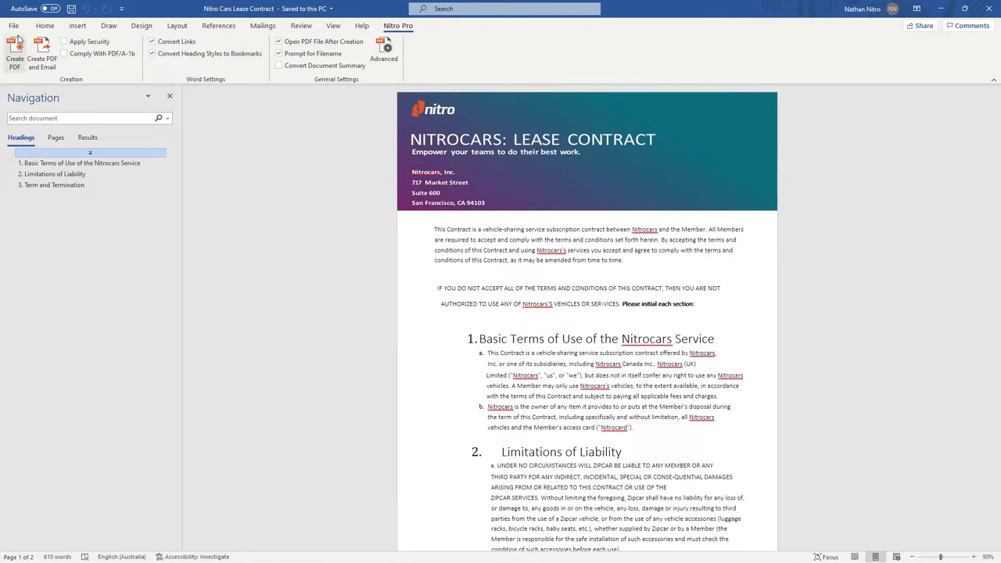
click(11, 25)
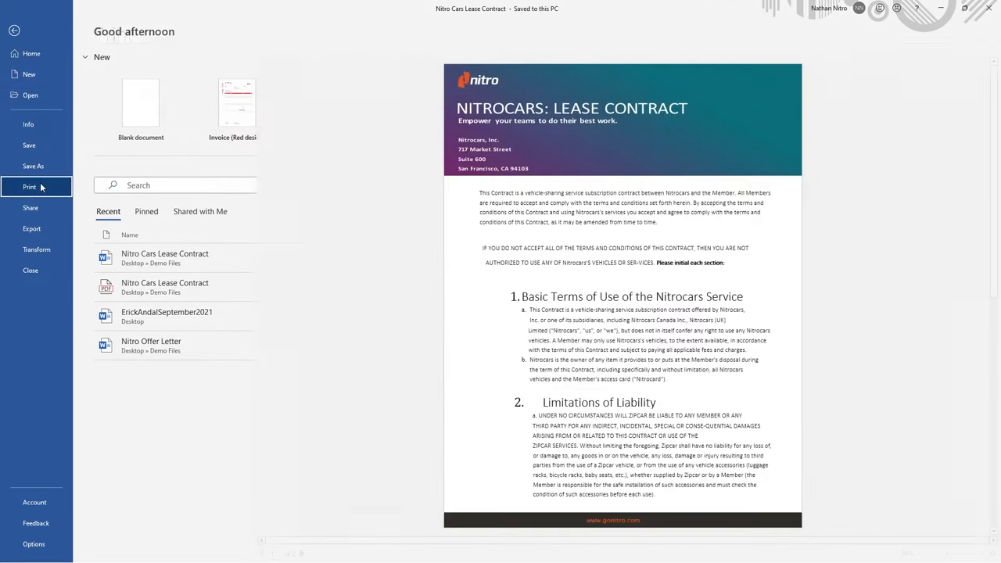
click(30, 186)
text(Nitro Cars Lease Contracts)
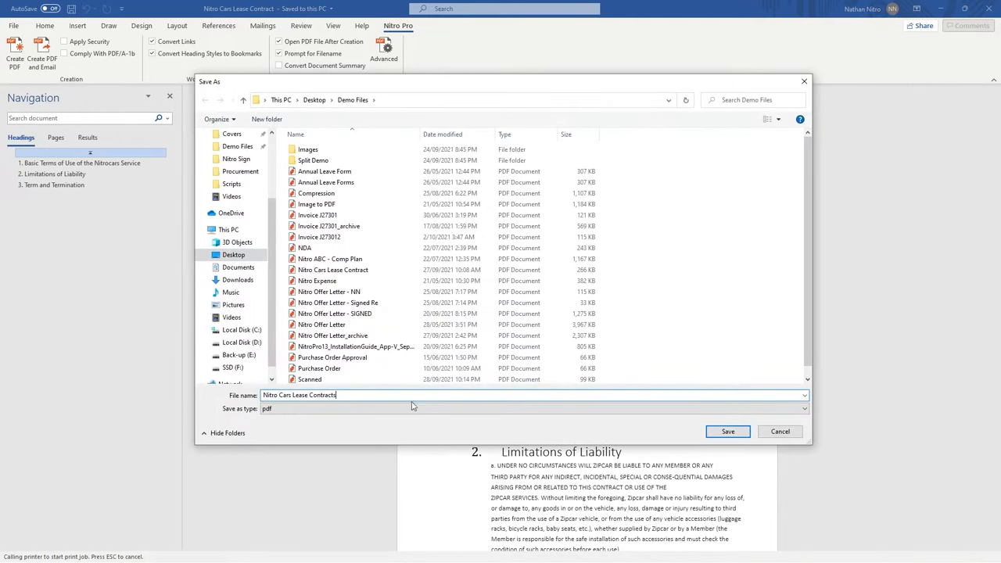
click(727, 431)
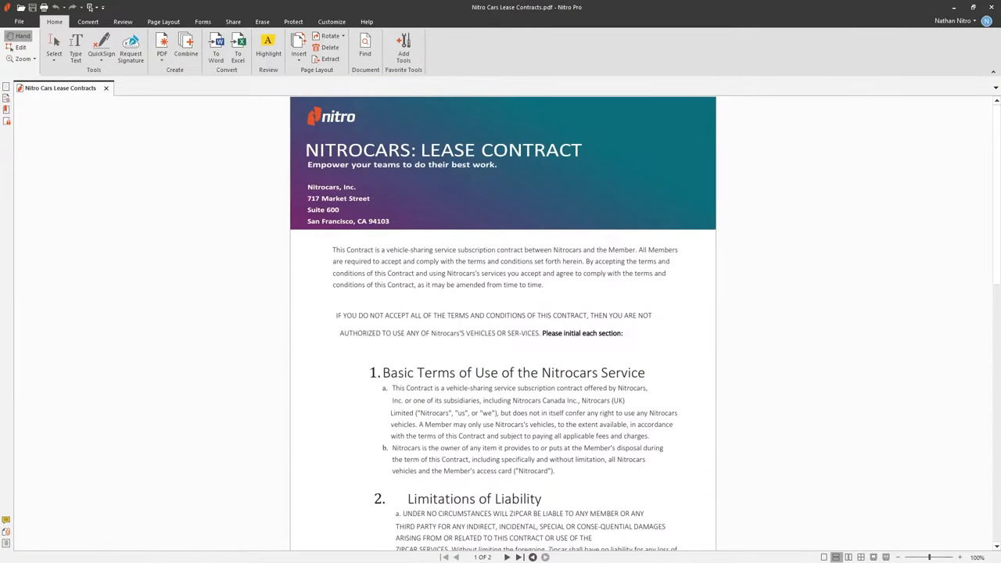
mouse_move(257, 223)
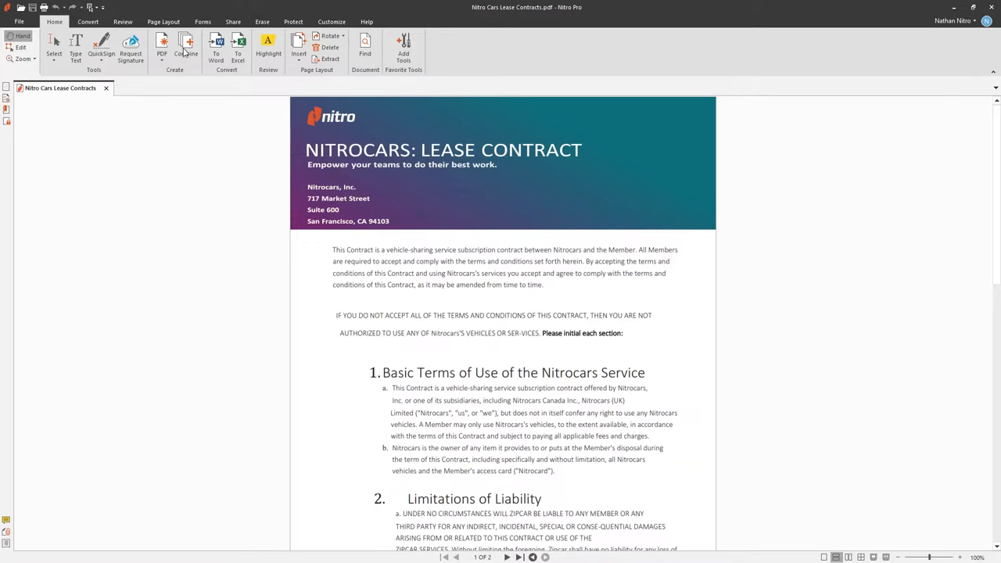
Queue Cover page.jpg with Nitro Cars Lease Contracts.pdf to combine, then close the Combine window
click(185, 45)
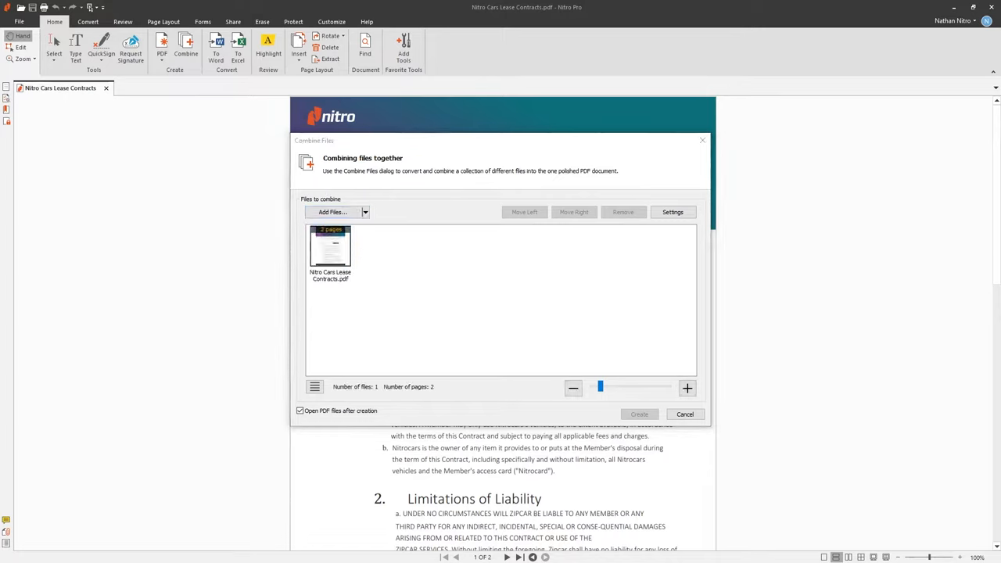
click(332, 212)
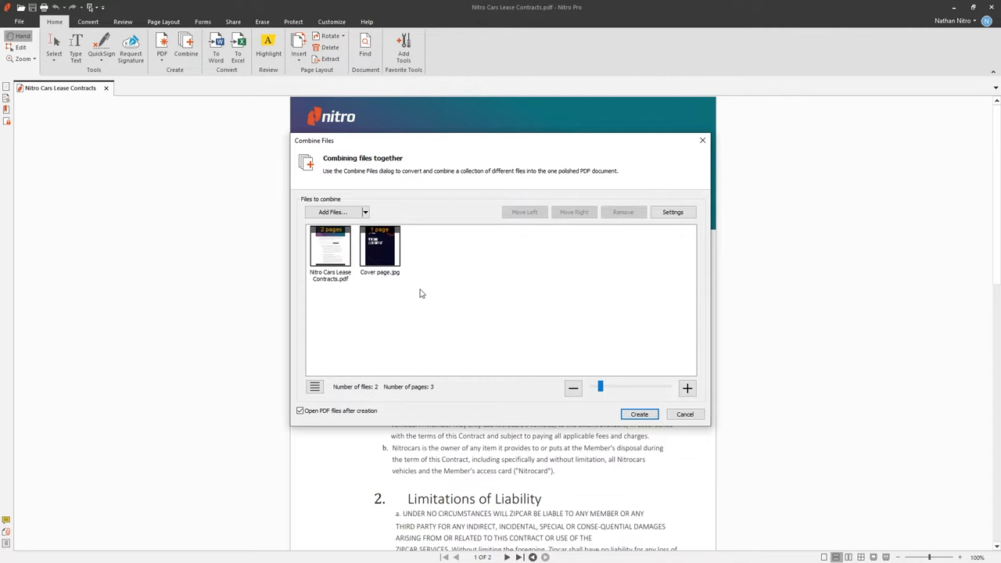
mouse_move(684, 414)
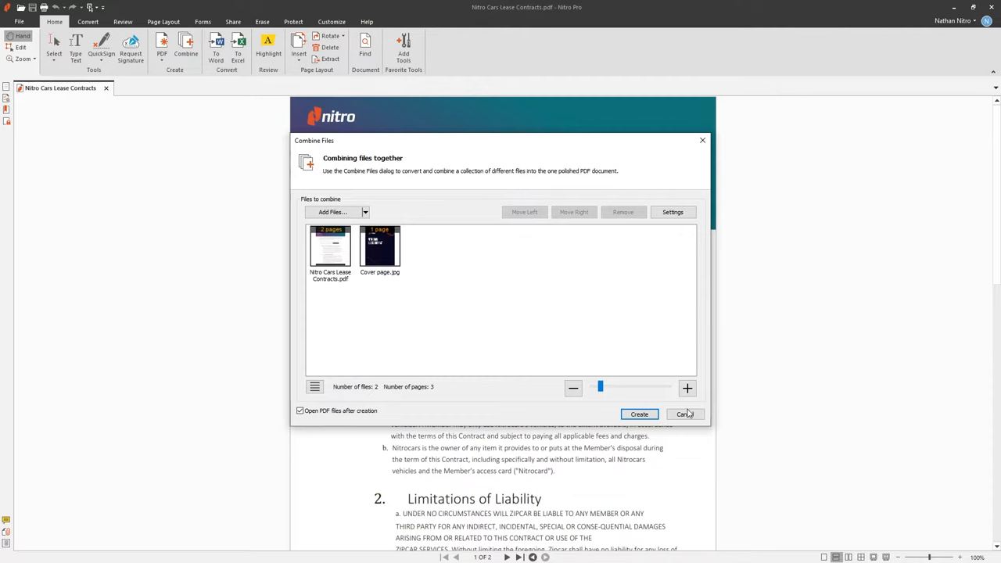
click(684, 414)
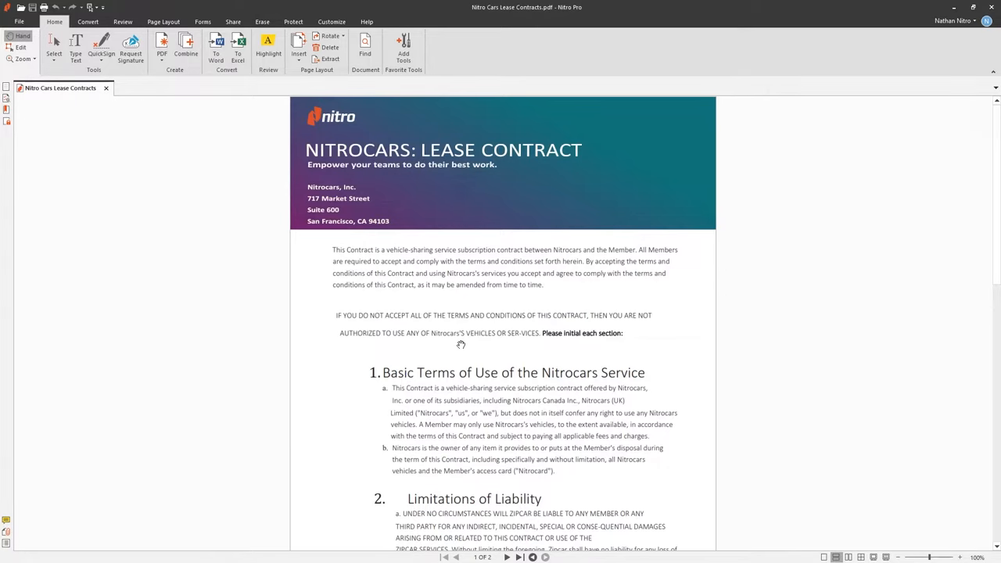
mouse_move(216, 237)
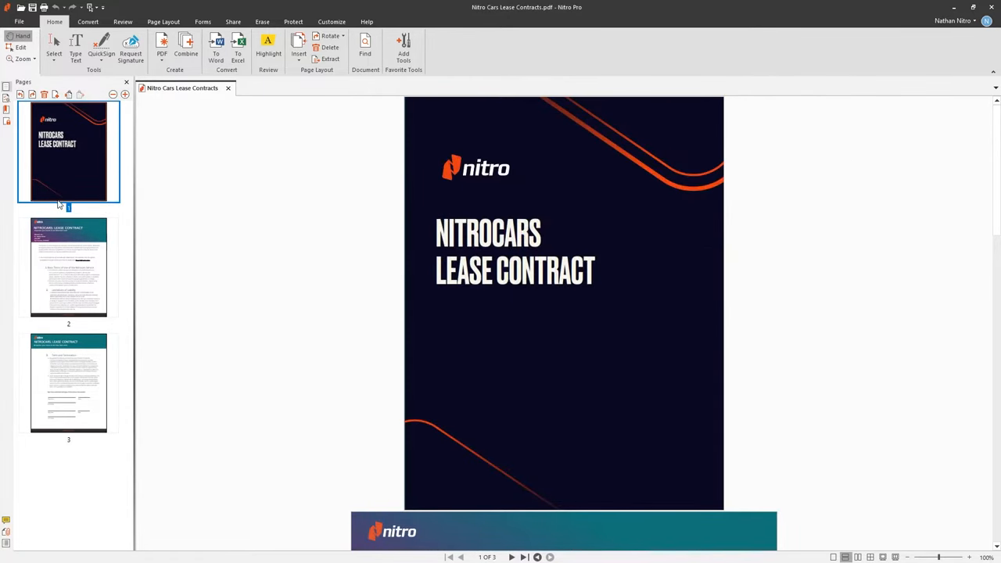
Scroll through the three-page contract down to the Term and Termination page
scroll(down, 3)
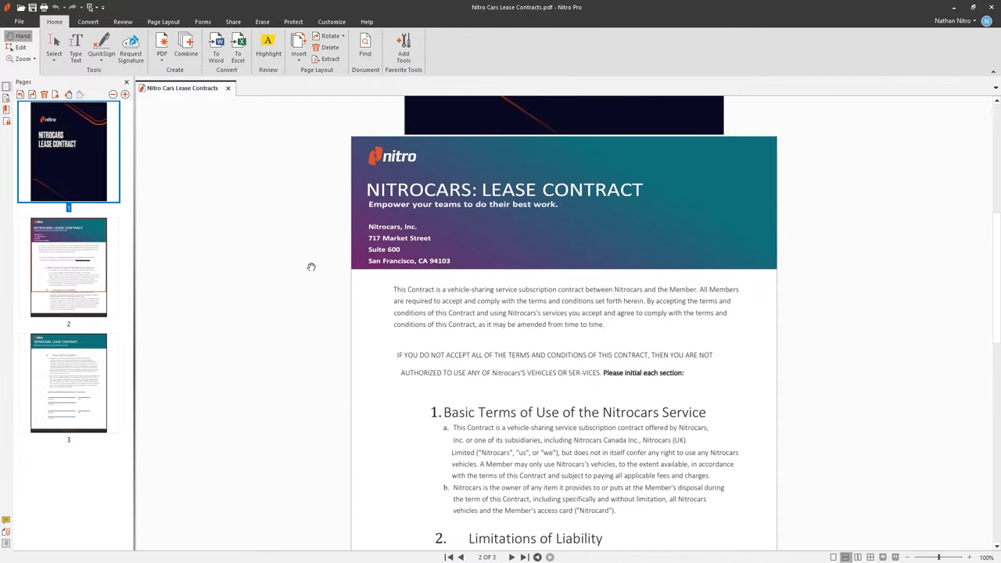
scroll(down, 3)
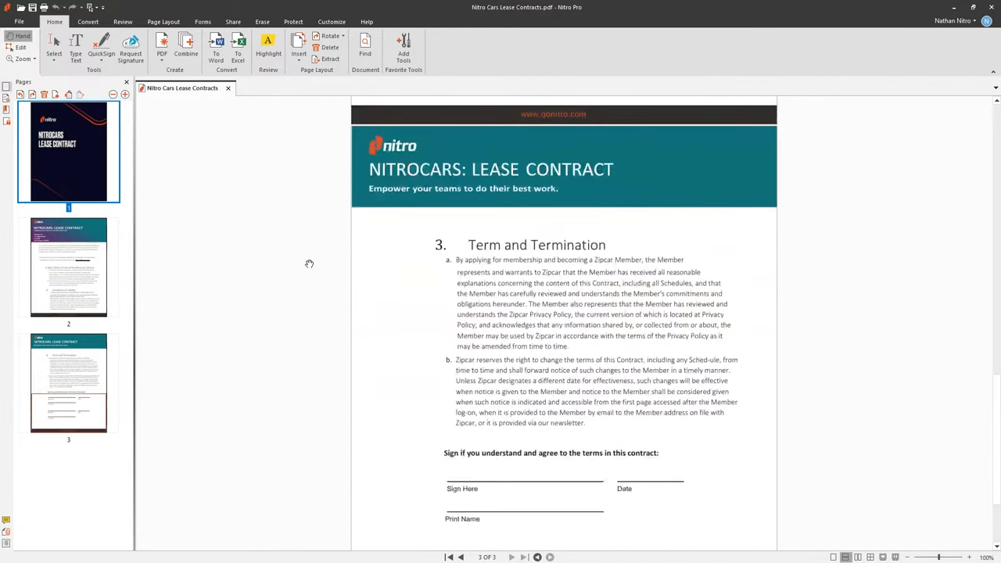
scroll(down, 3)
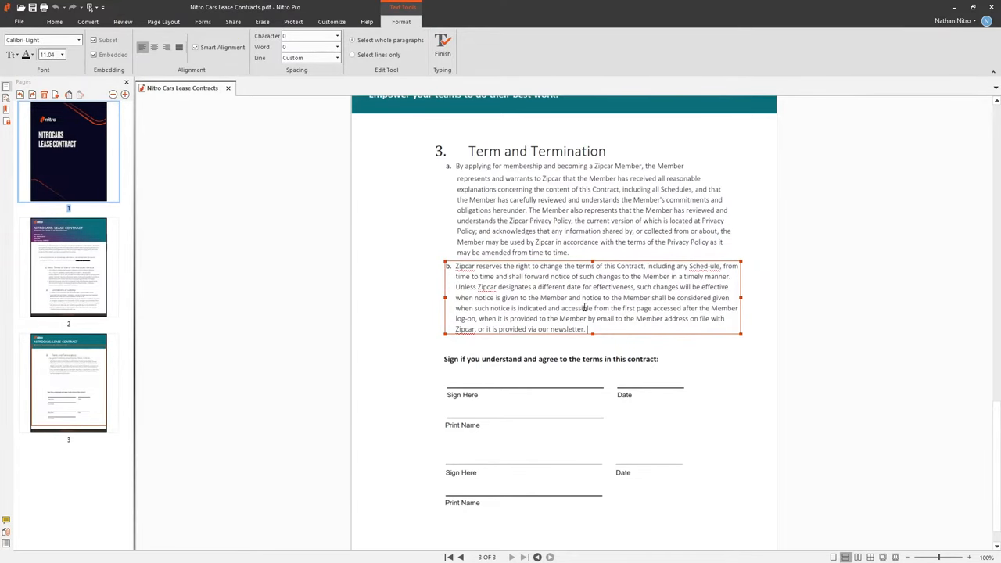
Type 'Please review.' while editing the Term and Termination section on page 3
text(Please review.)
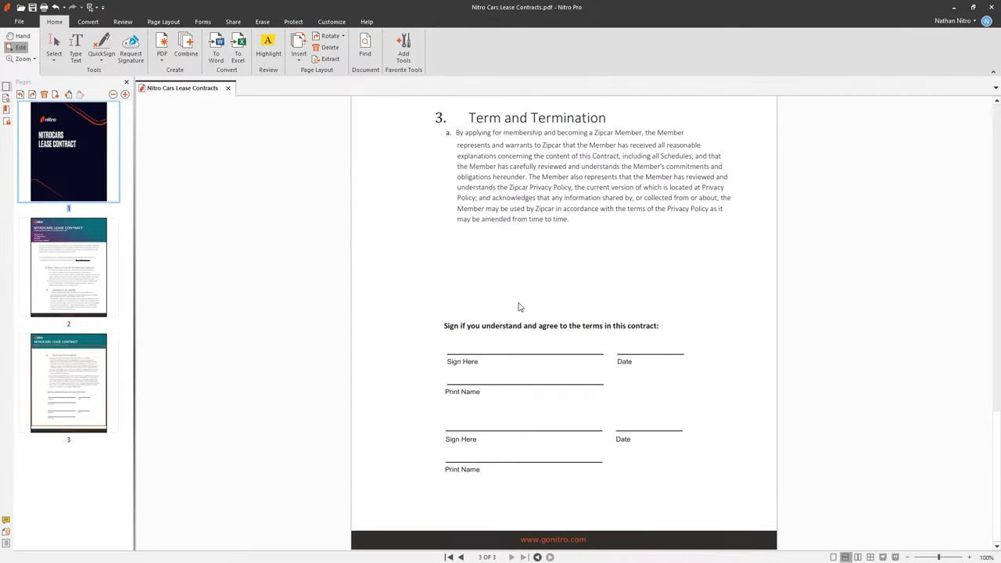
mouse_move(489, 308)
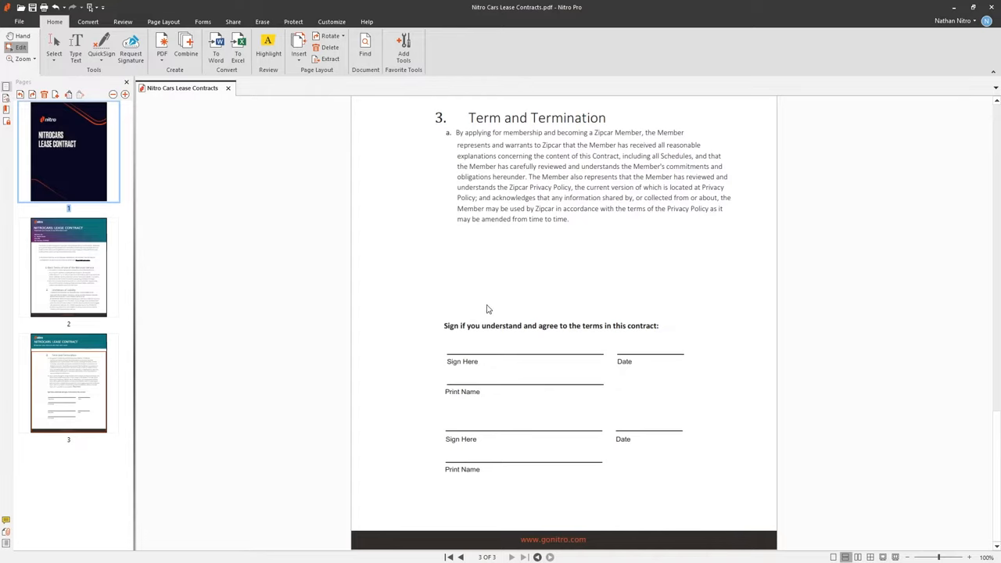
Place a text field on the Date line and open that field's properties
click(203, 21)
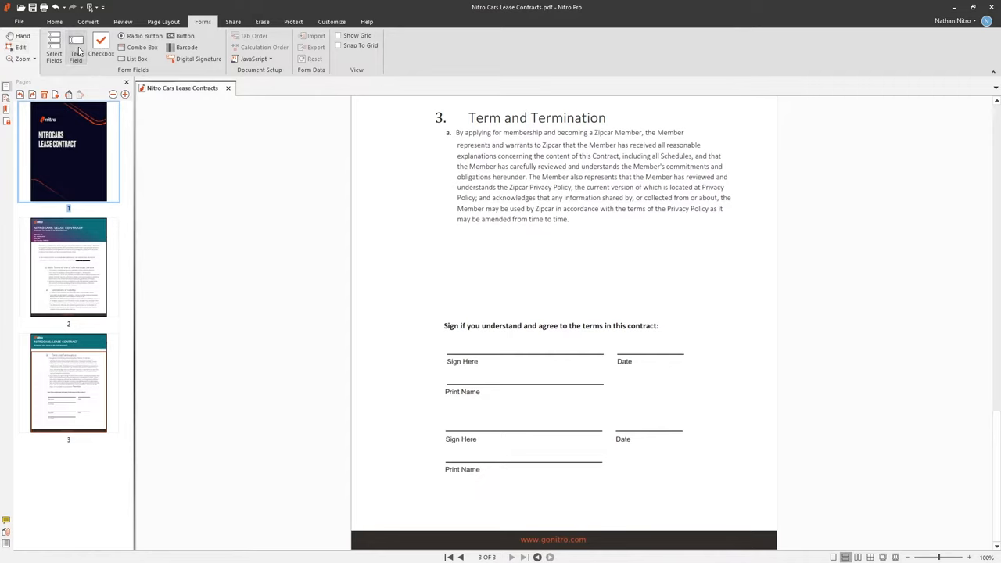
click(77, 46)
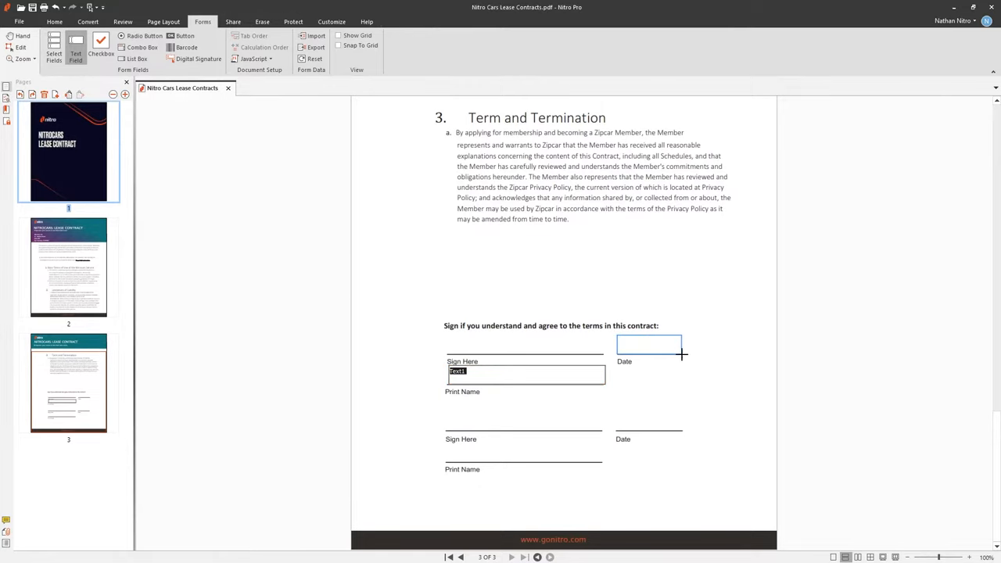
click(648, 345)
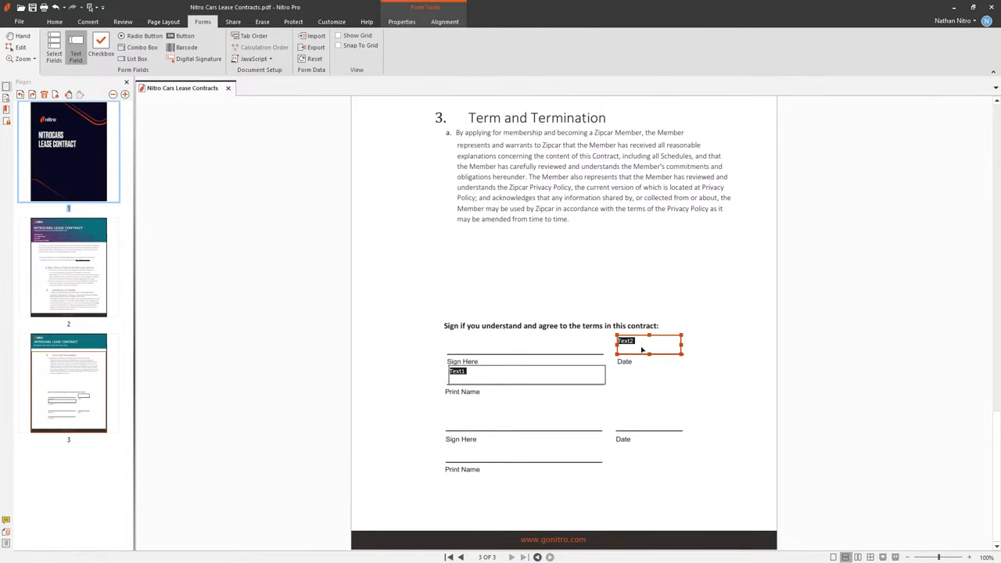
right_click(525, 372)
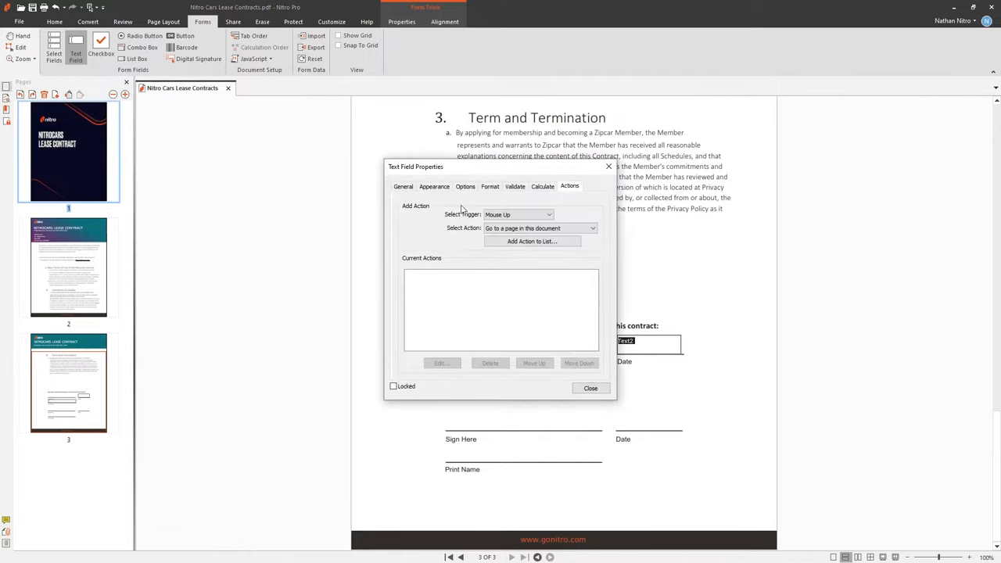
Review the text field's Appearance, Options and Format settings, then close its properties
click(434, 186)
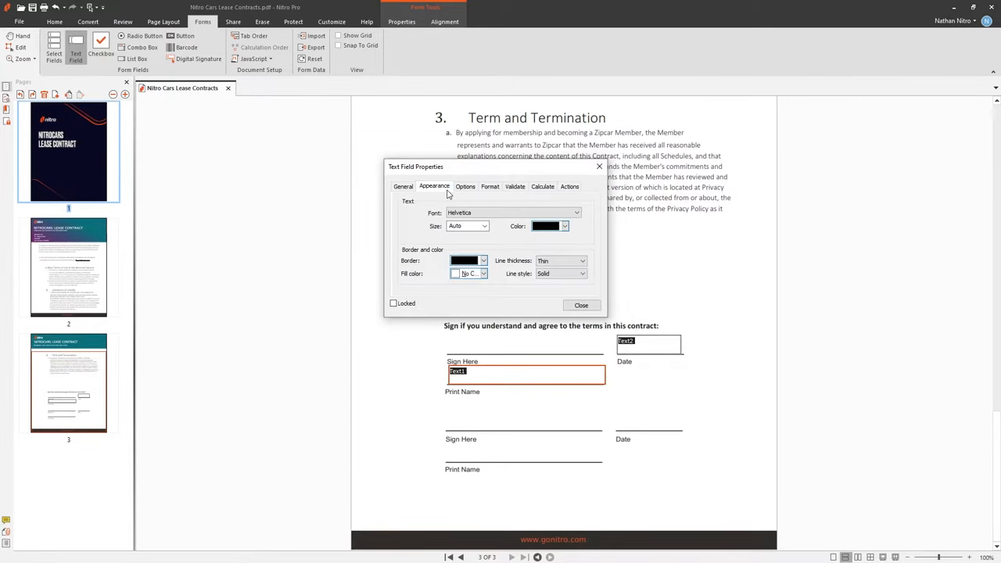
click(465, 186)
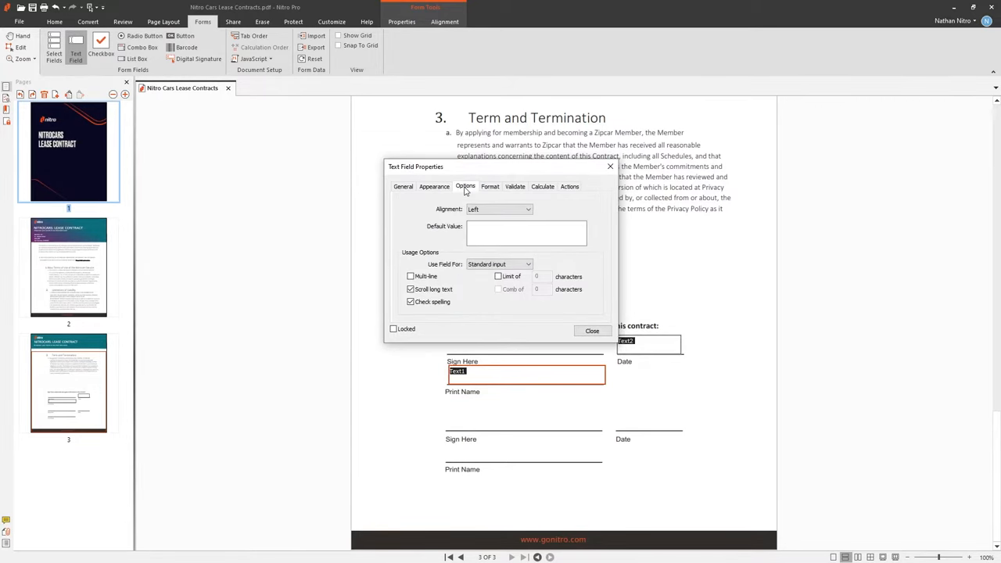
click(490, 186)
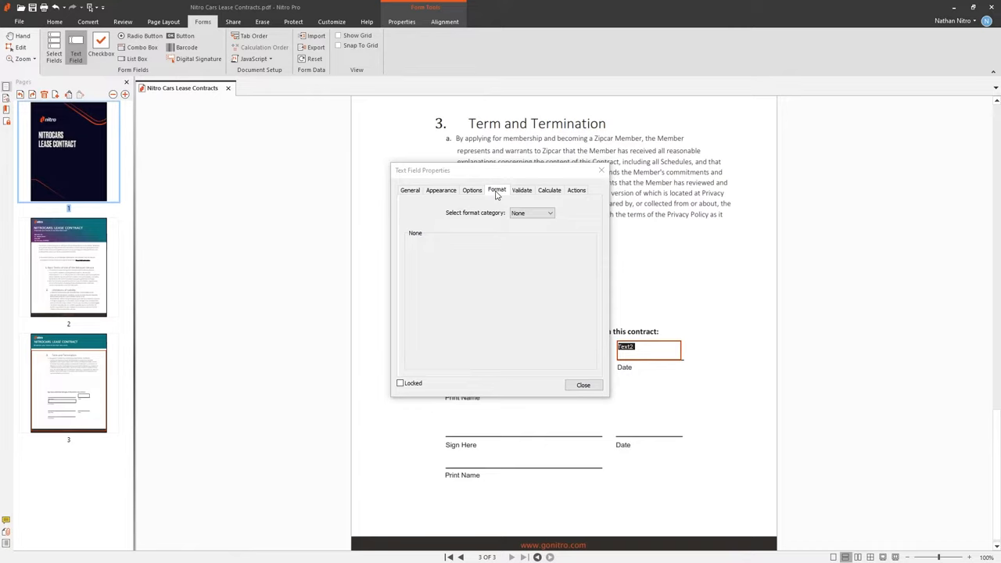
mouse_move(550, 335)
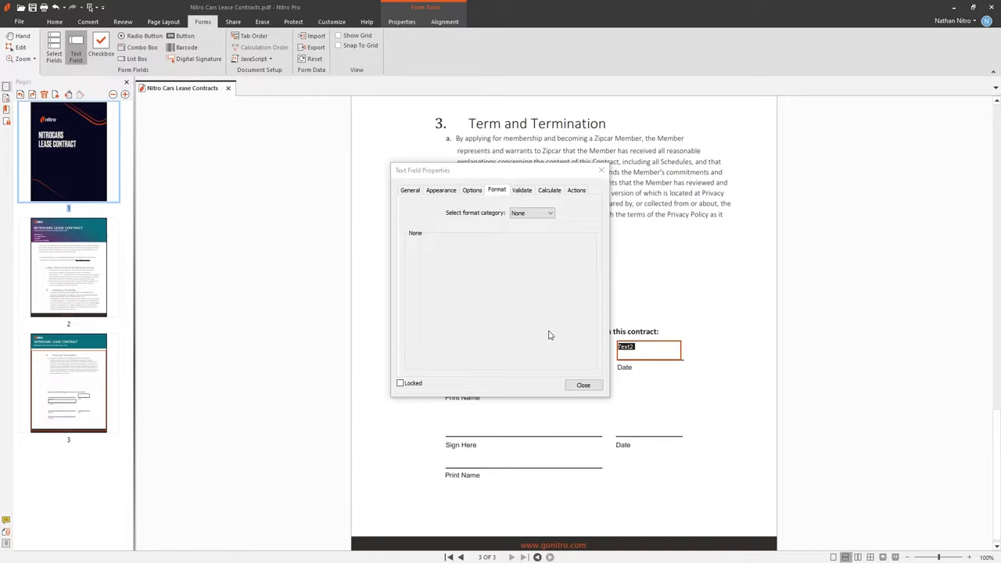
click(584, 385)
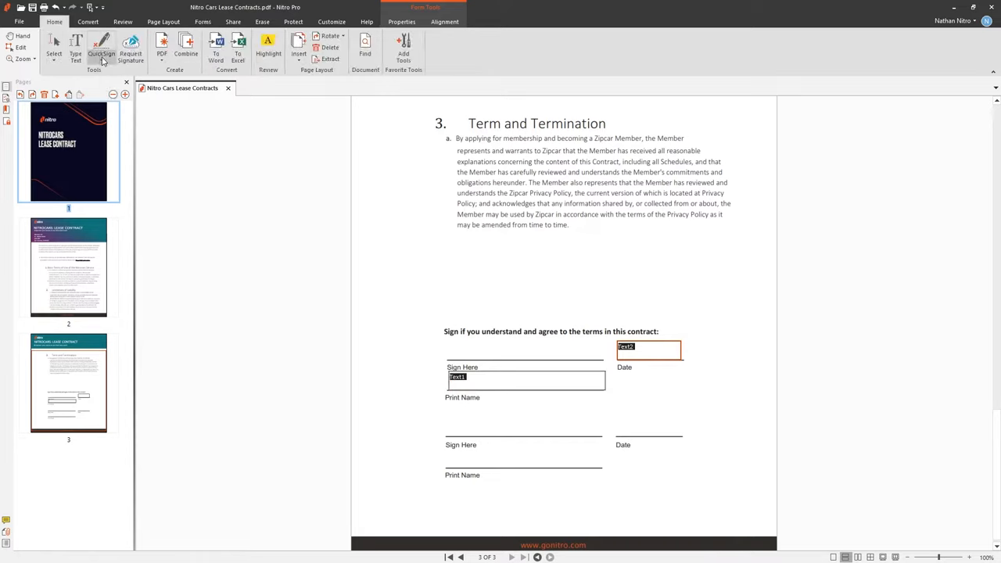
Create a handwritten-style QuickSign signature from the typed name 'Nathan Nitro'
click(102, 49)
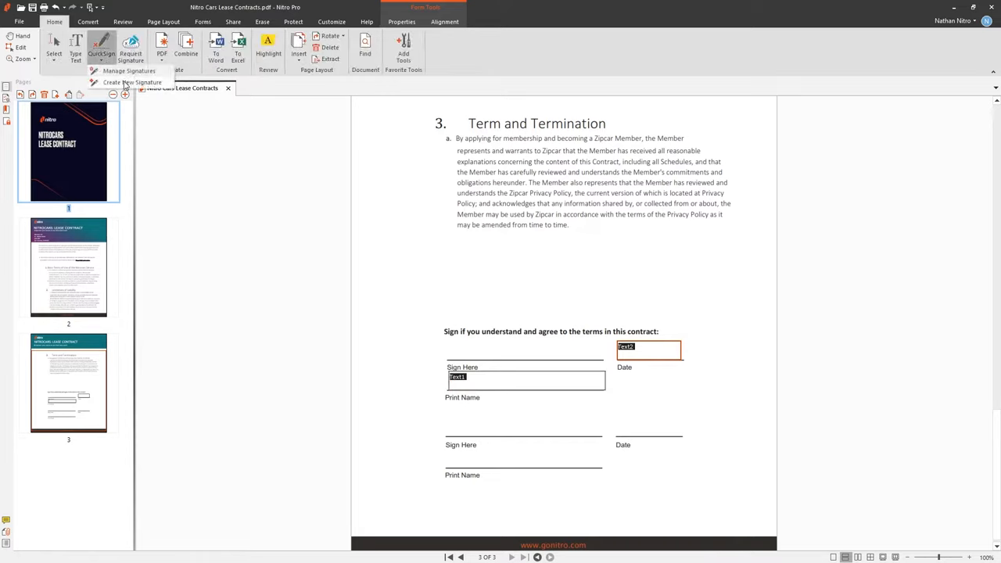
click(115, 82)
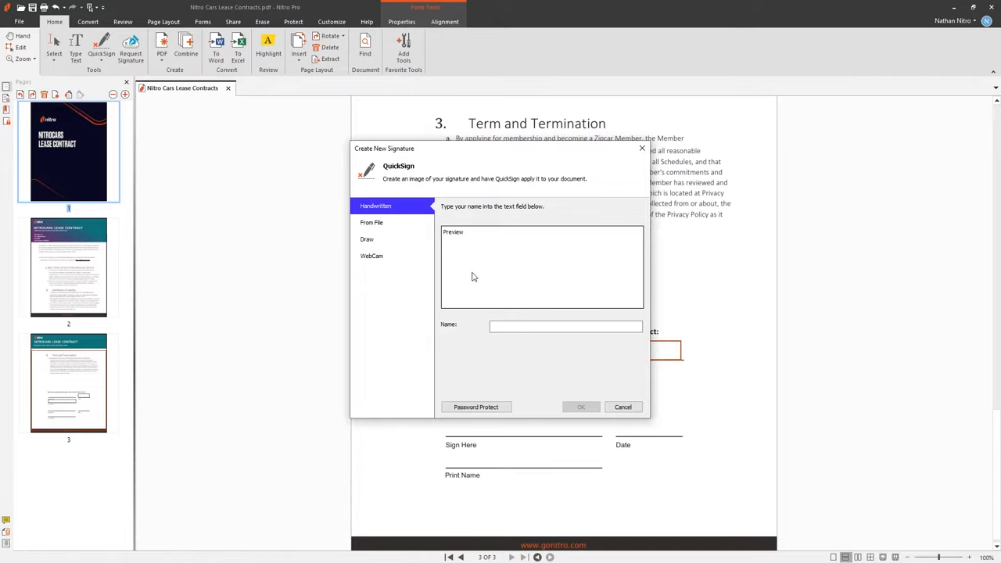
click(372, 222)
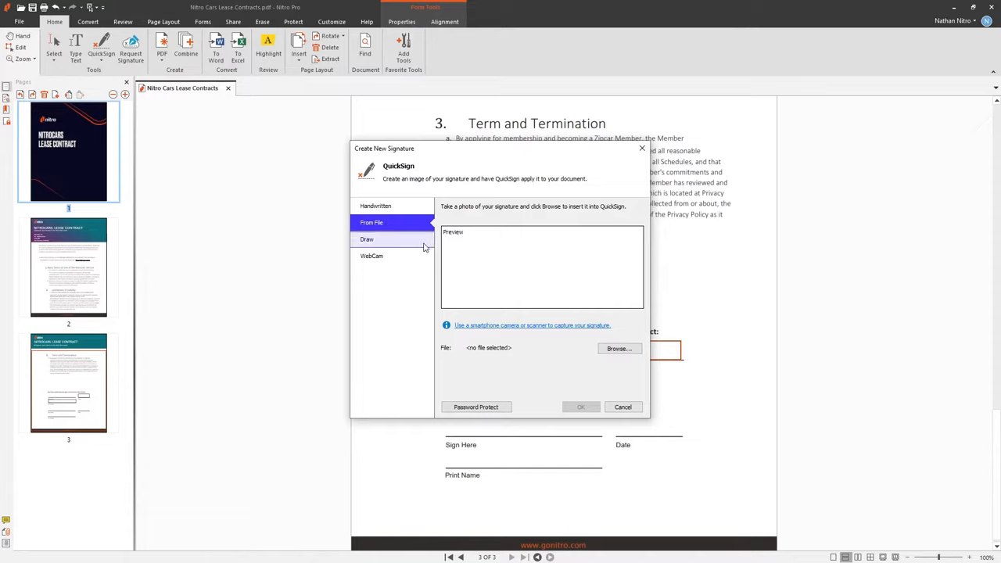
click(365, 239)
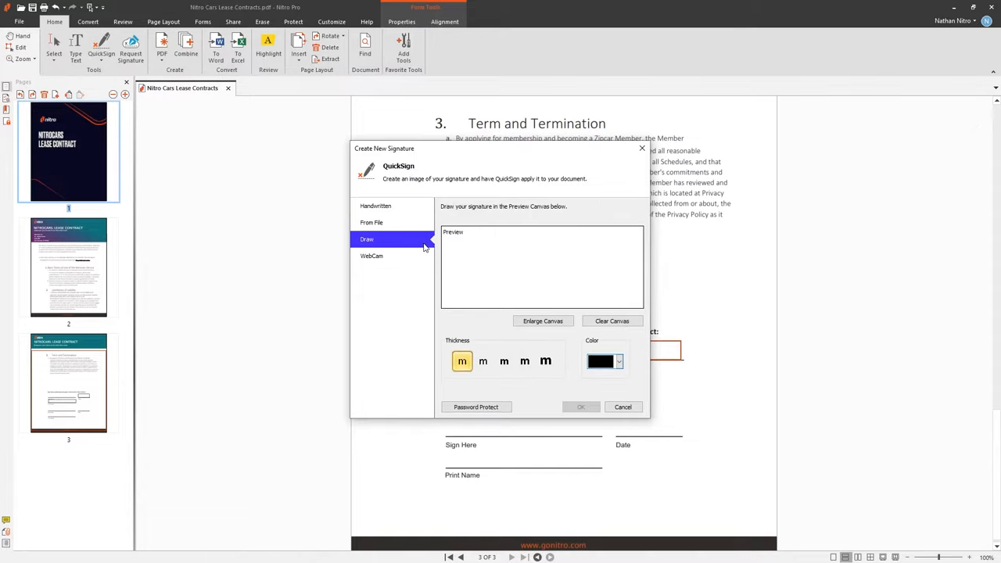
mouse_move(414, 210)
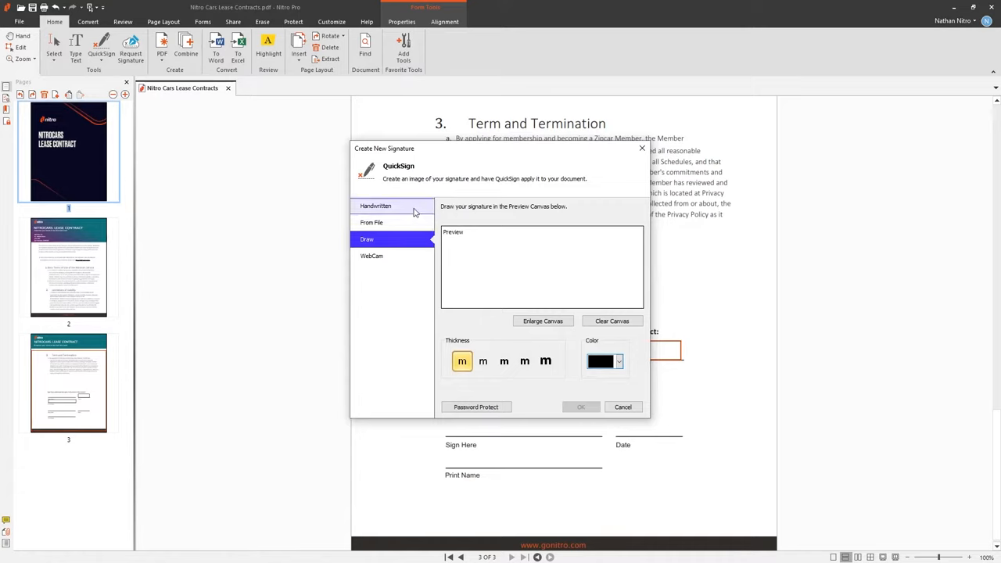
click(375, 205)
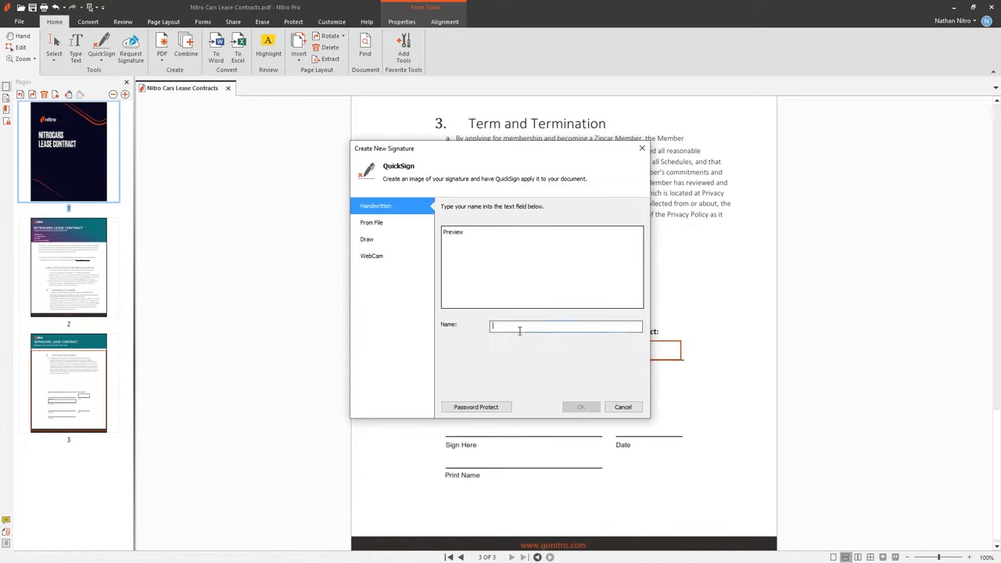
text(Nathan Nitro)
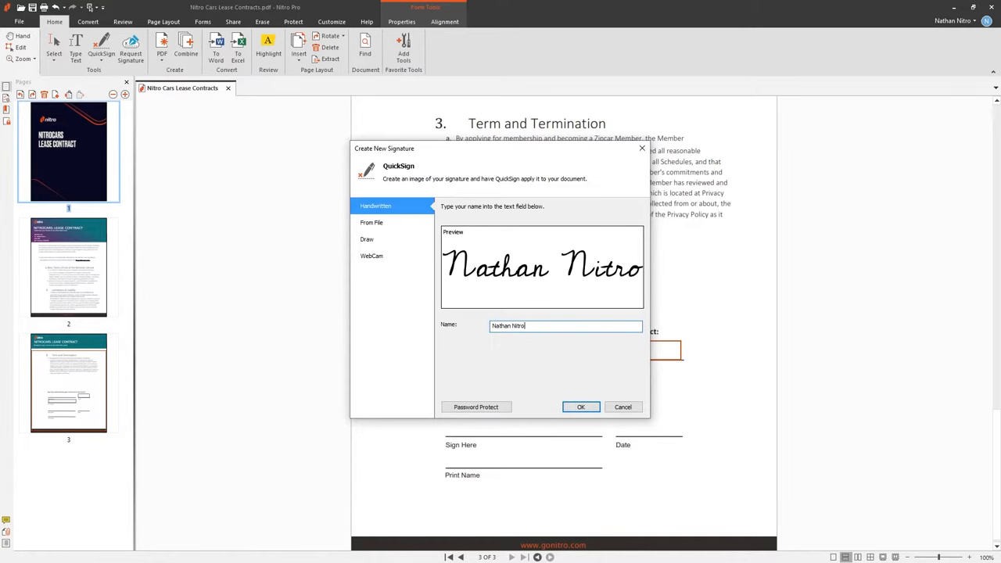
click(580, 407)
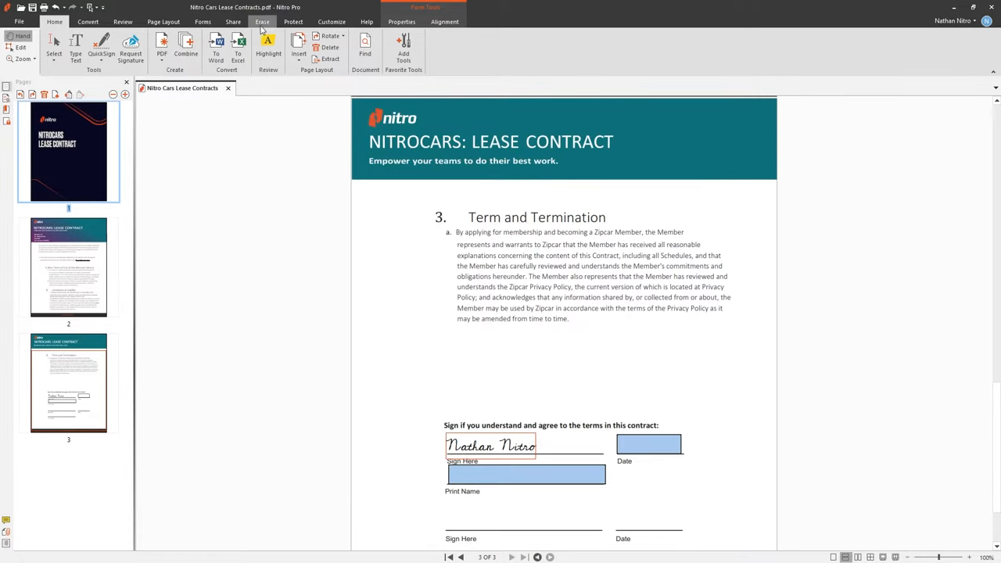
Permanently white out the closing lines of paragraph a in the Term and Termination clause
click(282, 21)
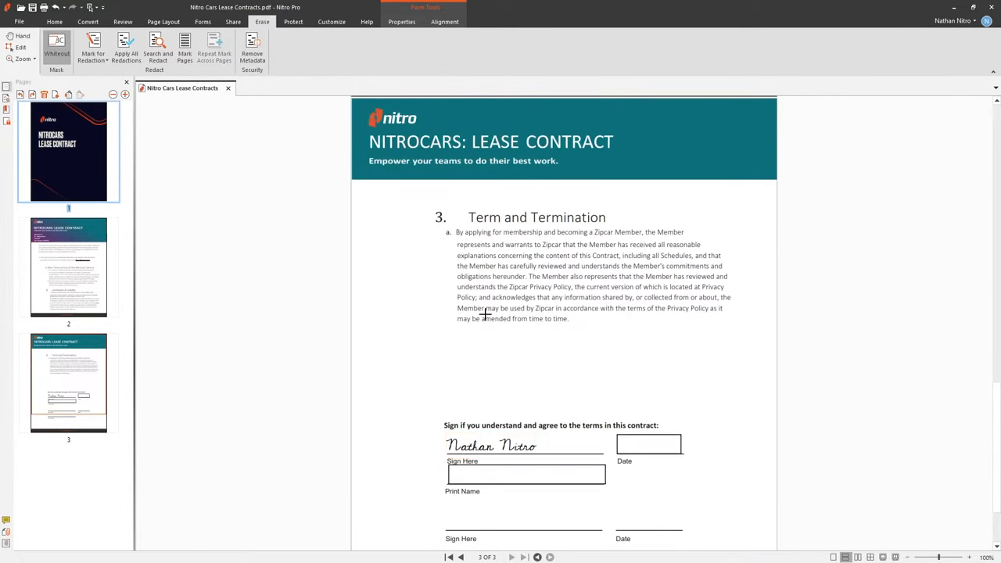
click(57, 45)
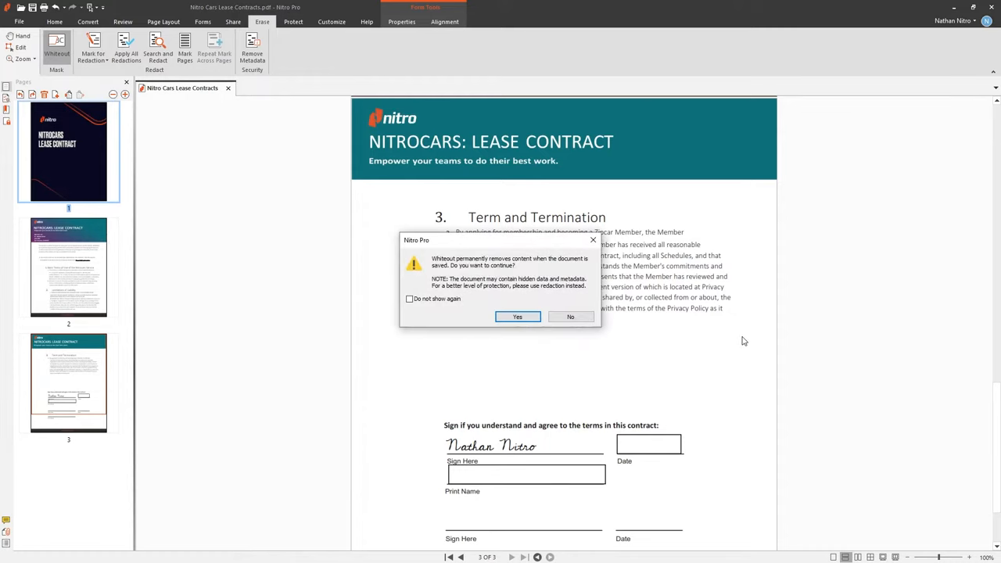
click(517, 316)
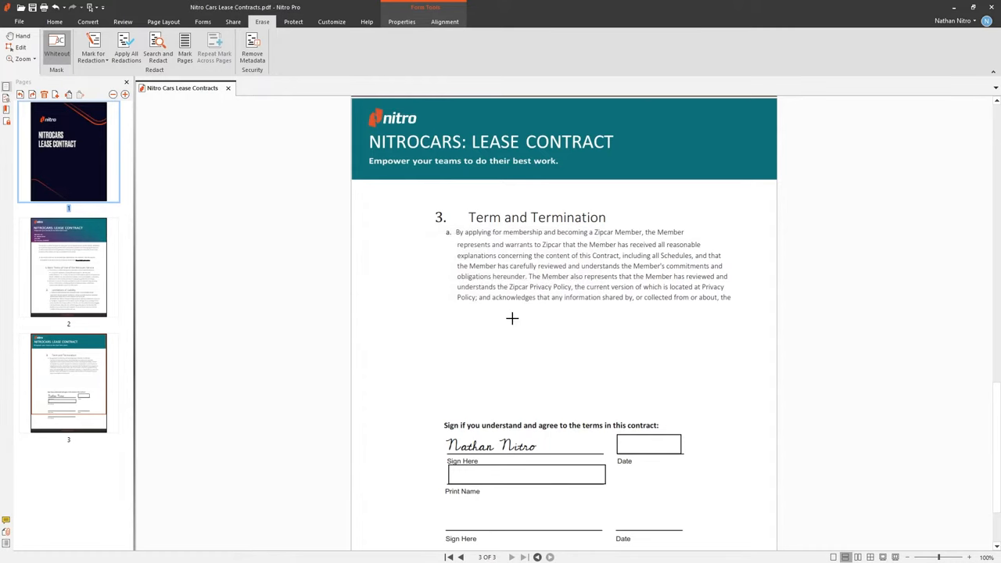
mouse_move(291, 37)
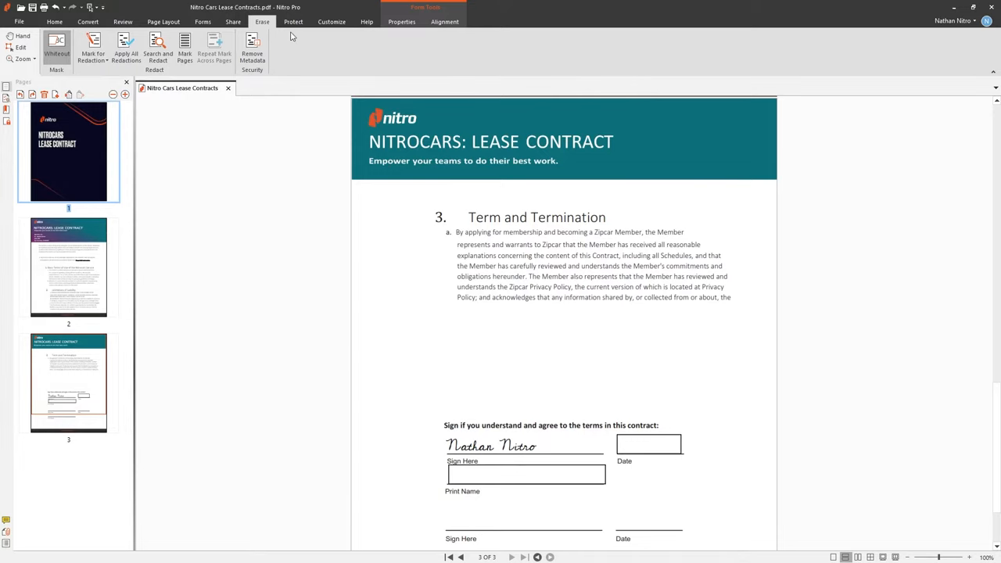
click(292, 21)
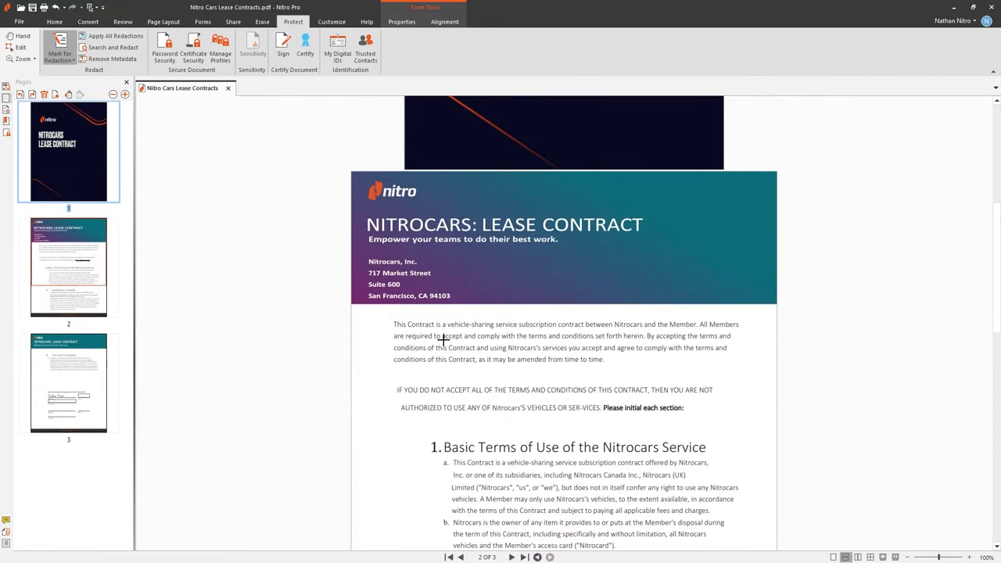
Search for 'nitrocars' and permanently redact all 12 matches in the contract
scroll(down, 3)
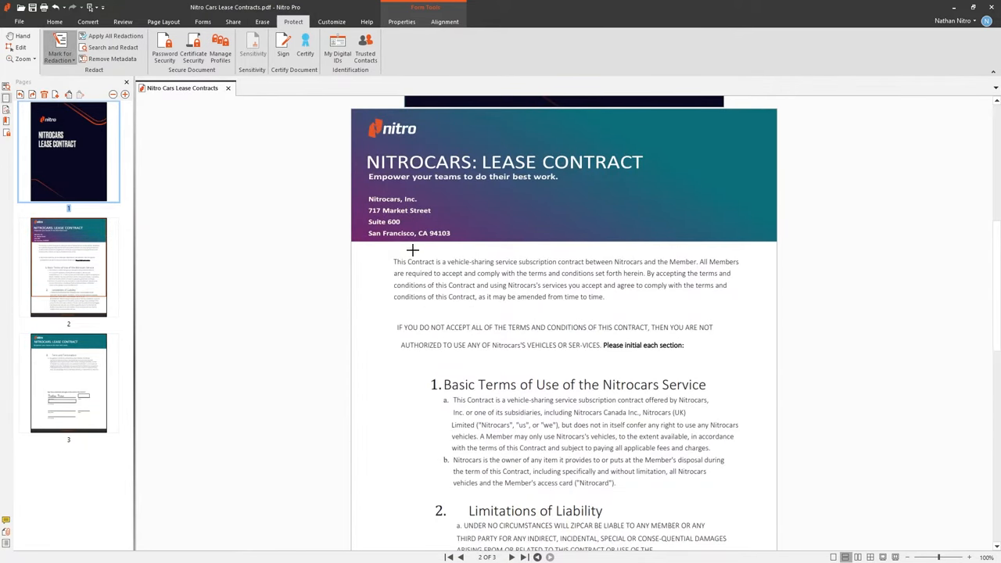
double_click(431, 162)
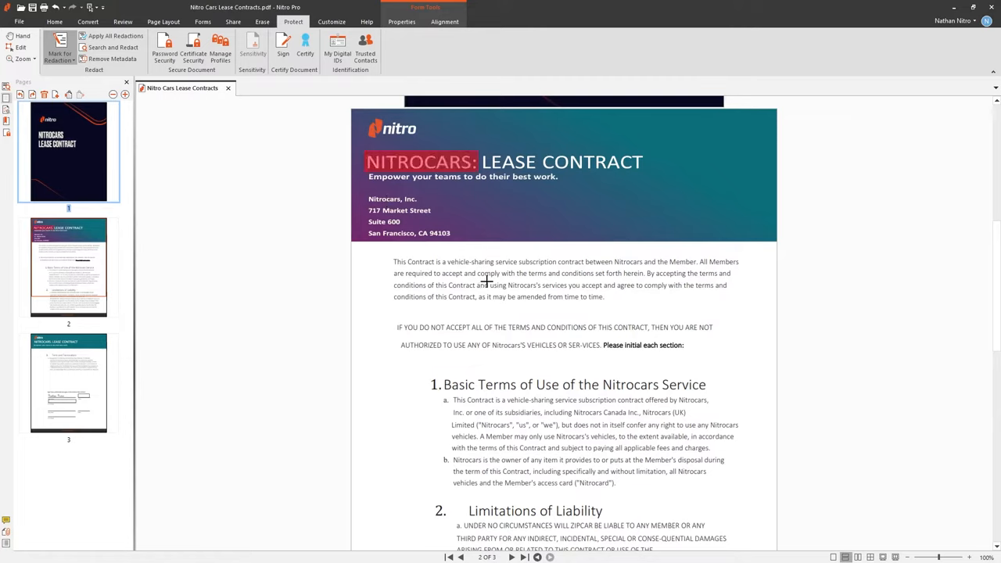
mouse_move(303, 200)
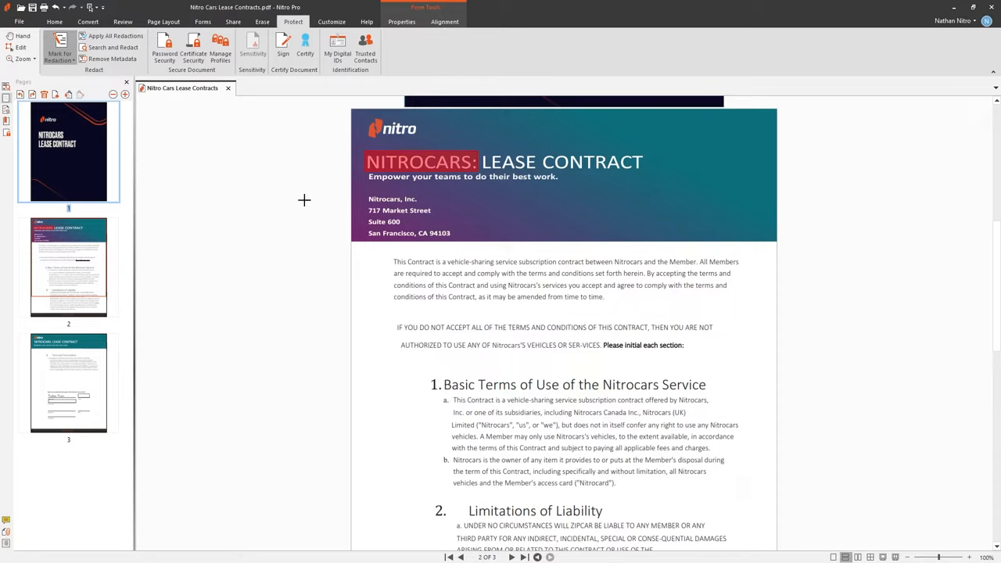
click(117, 47)
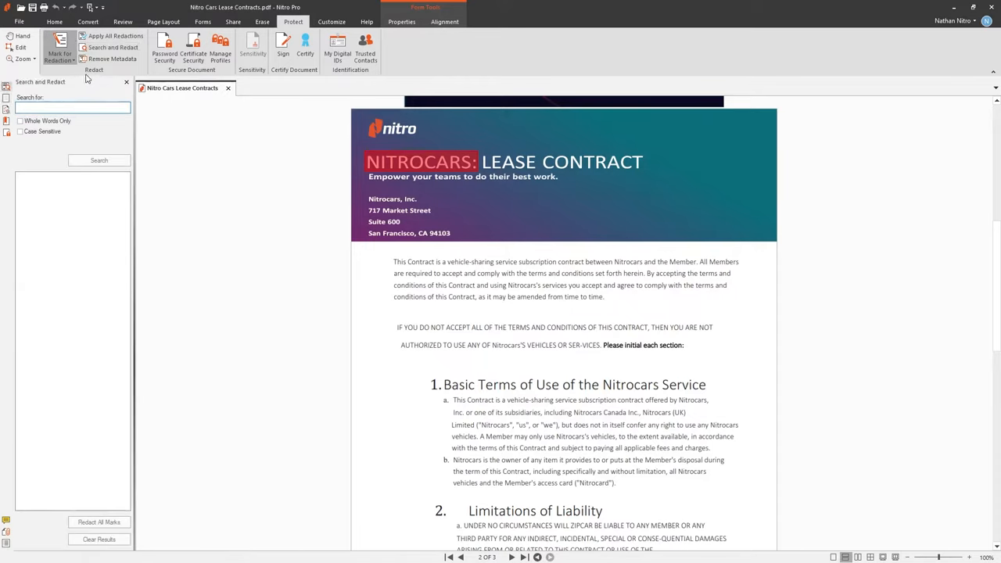
text(nitrocars)
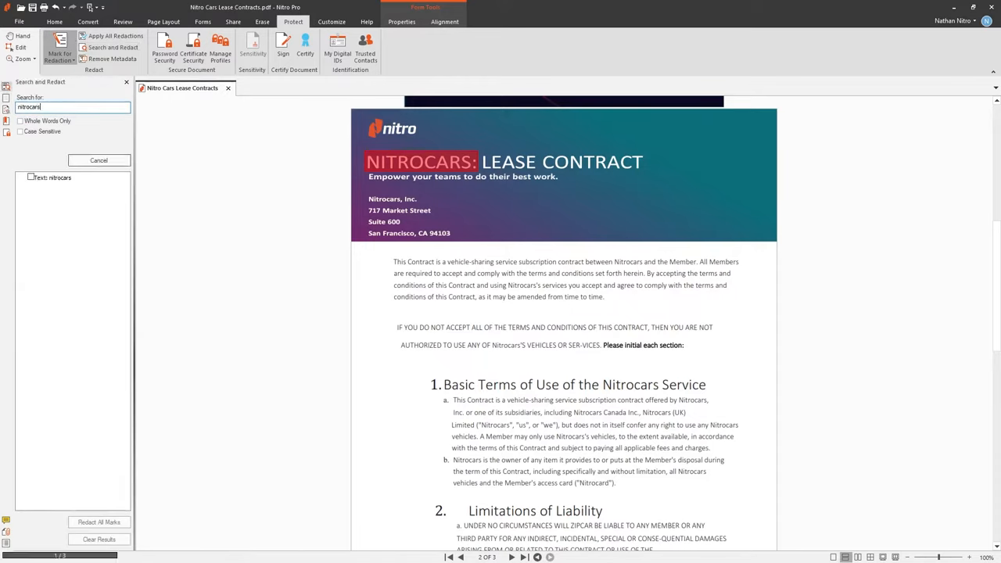
click(99, 160)
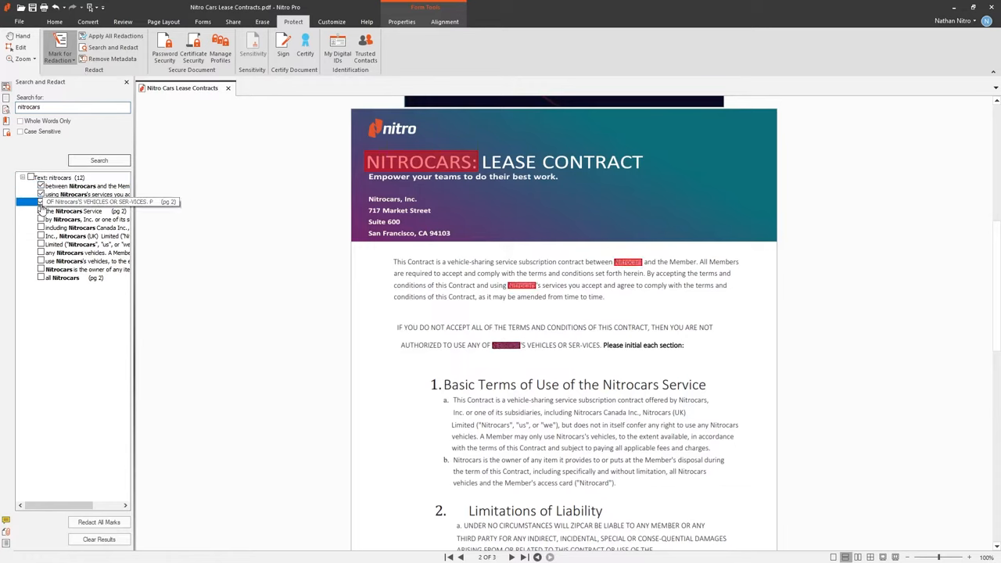
click(31, 175)
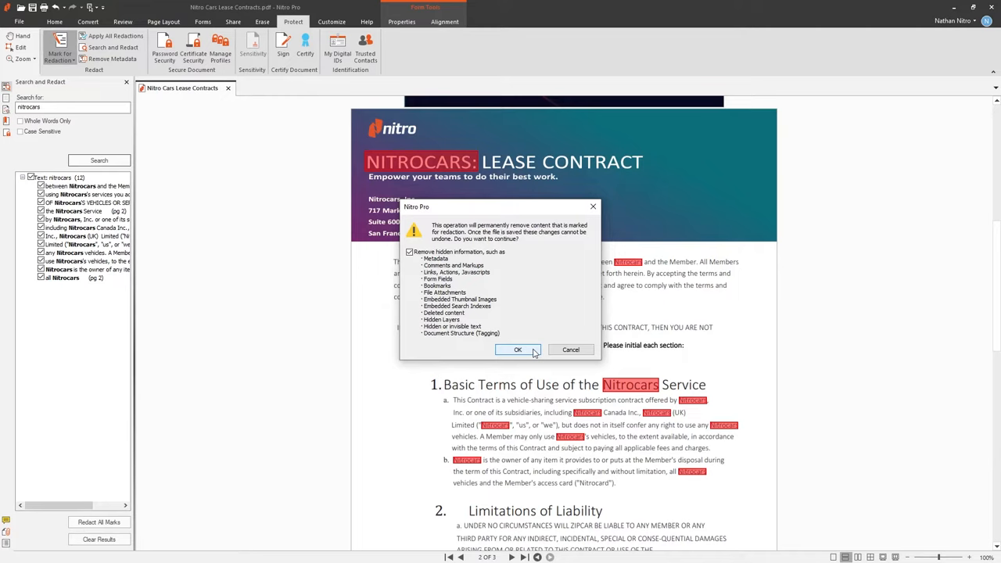
click(518, 349)
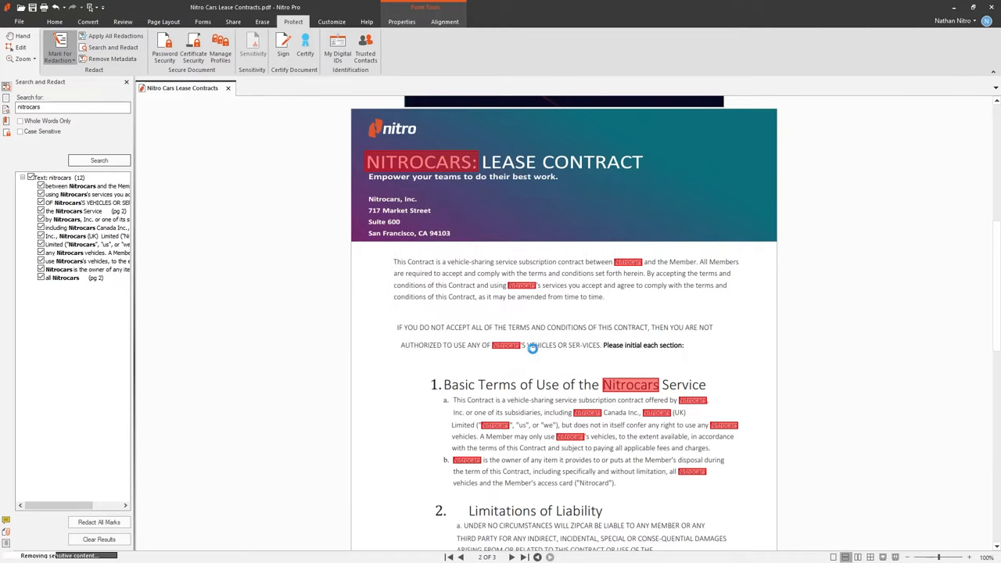
click(100, 522)
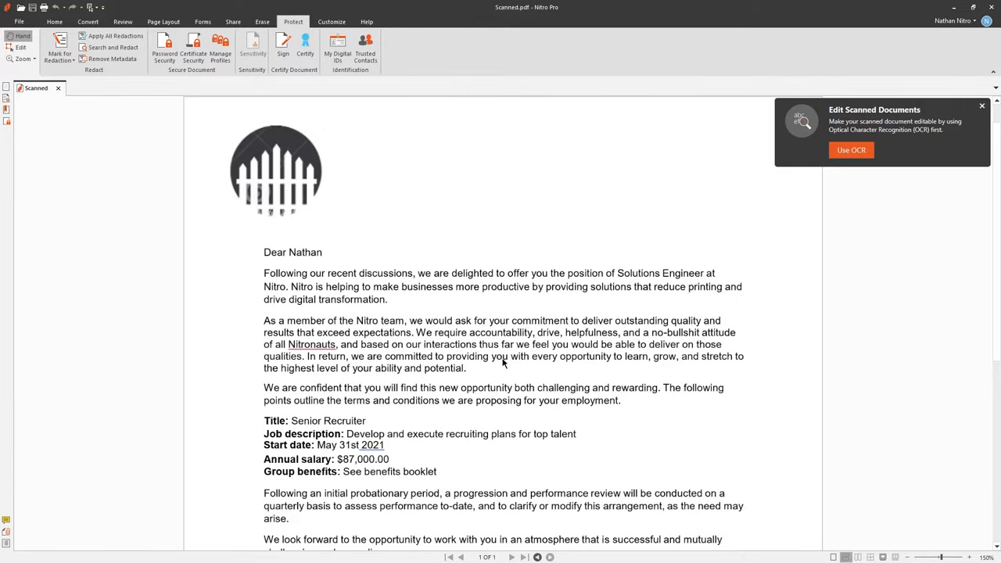
Scroll down through the scanned offer letter page
scroll(down, 3)
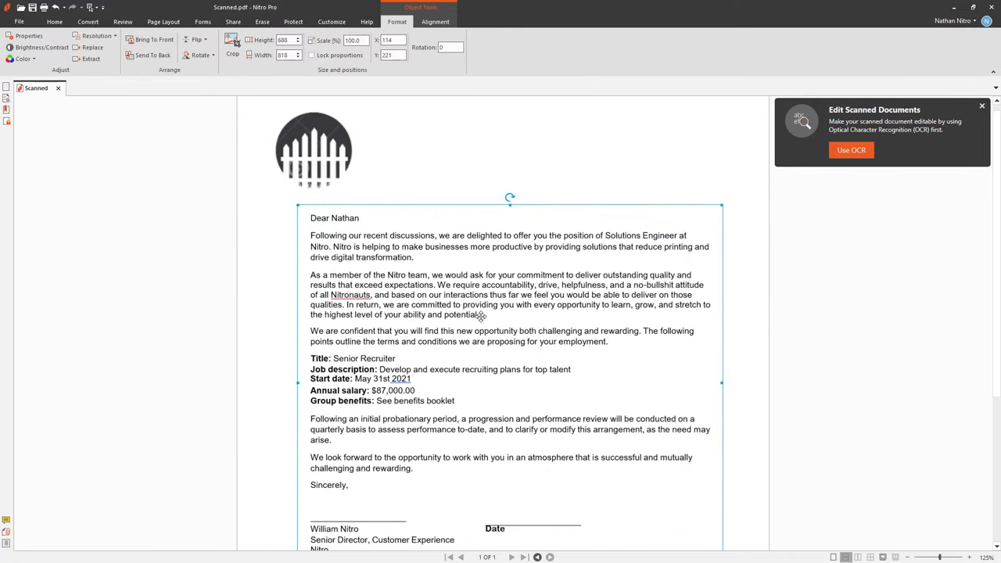
mouse_move(26, 37)
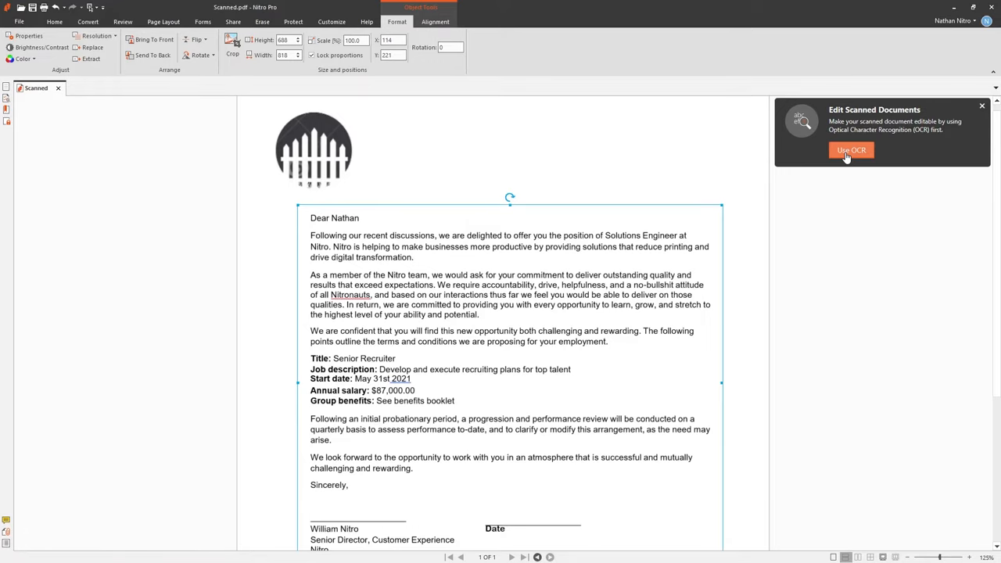
Run OCR on the scanned letter and start editing a line of its opening paragraph
click(850, 150)
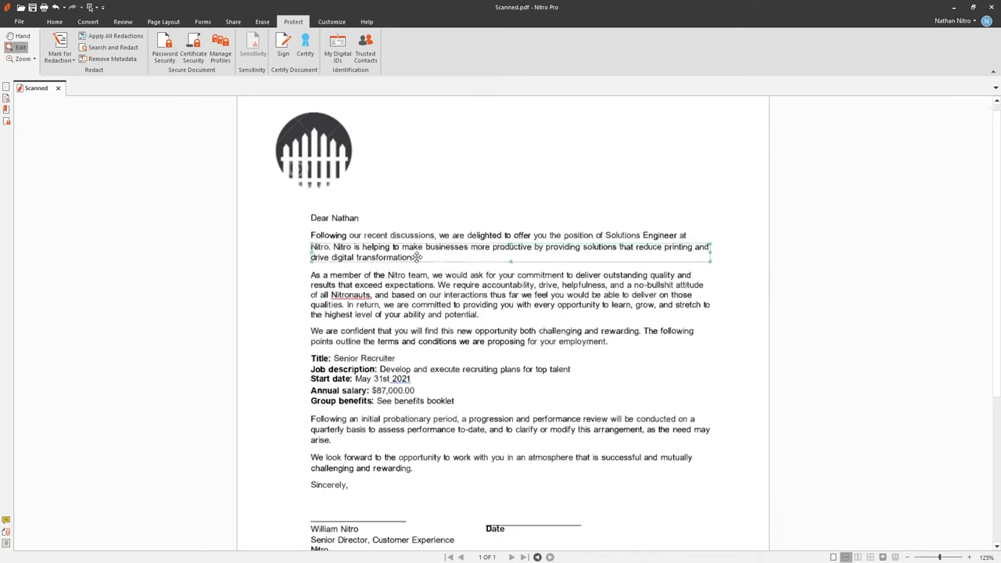
double_click(415, 256)
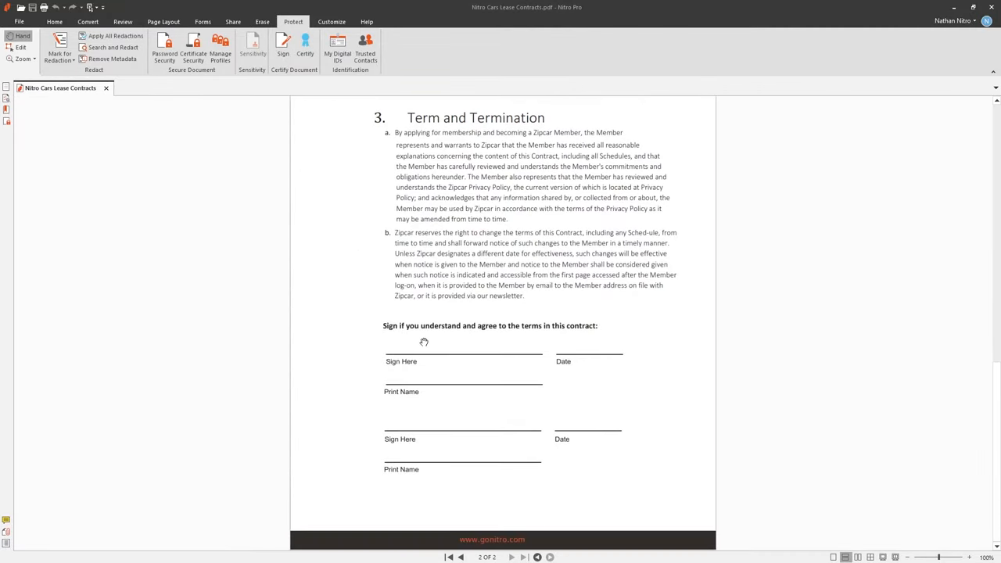
mouse_move(319, 293)
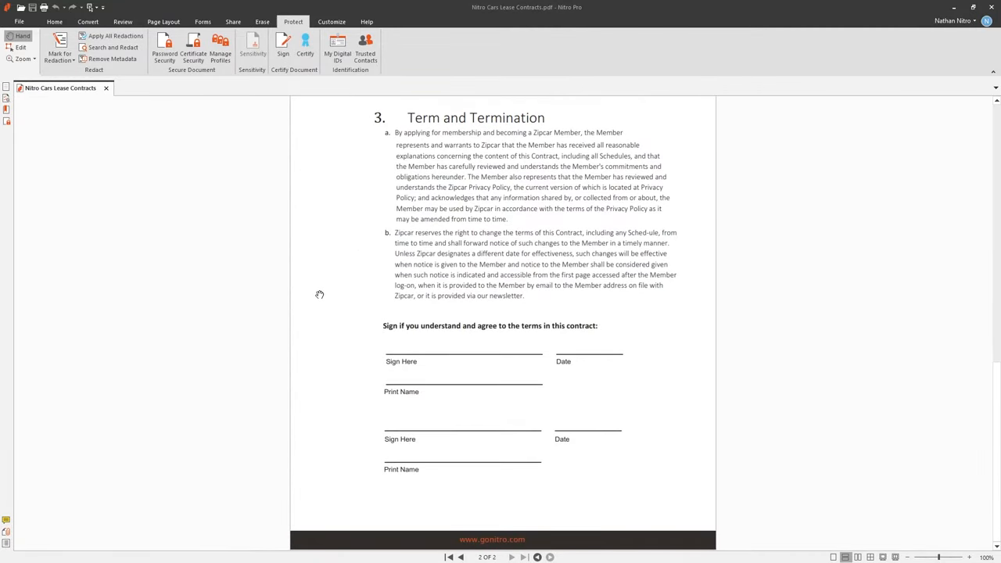
mouse_move(292, 258)
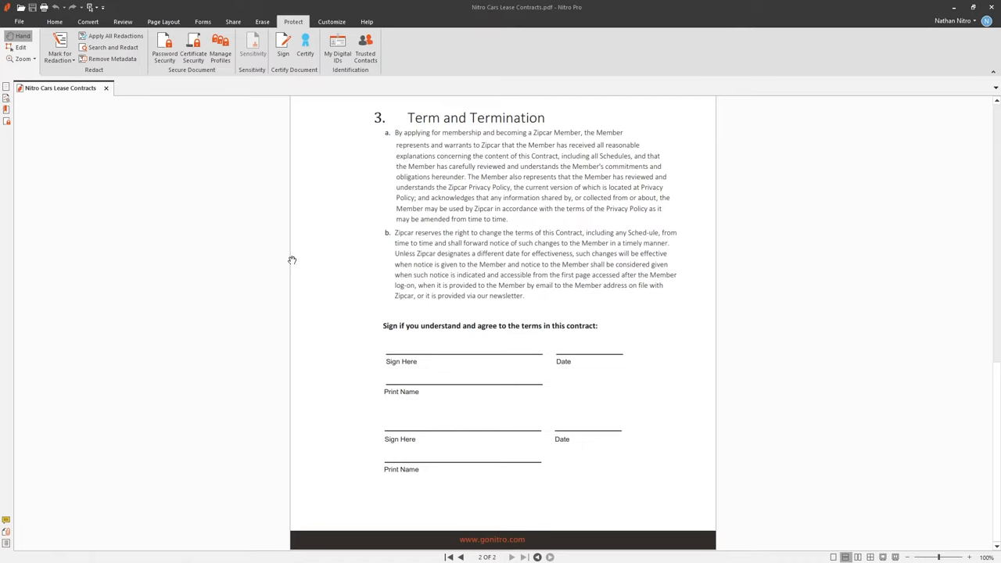
Send the Nitro Cars Lease Contracts document to Nitro Sign with Request Signature
click(59, 7)
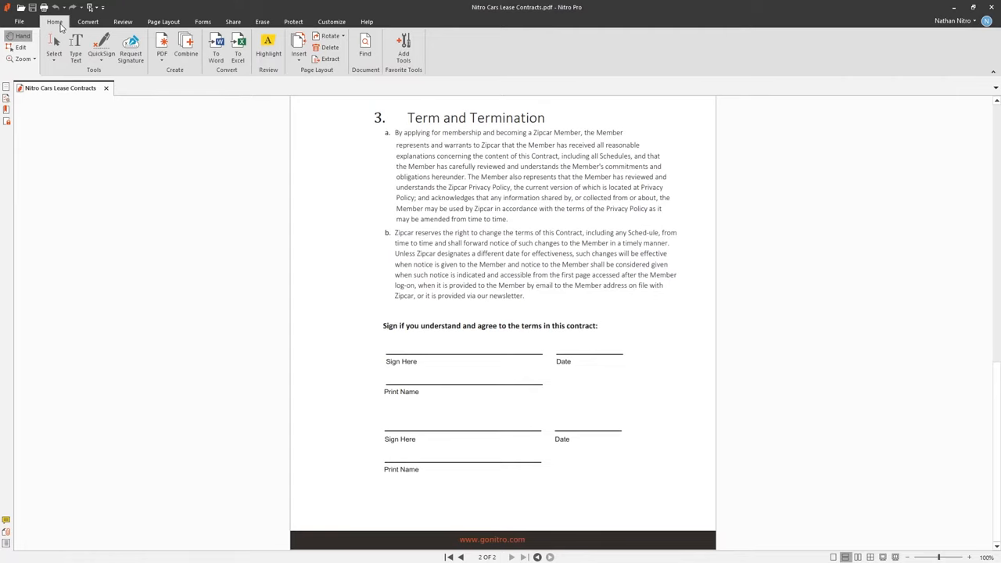
mouse_move(72, 43)
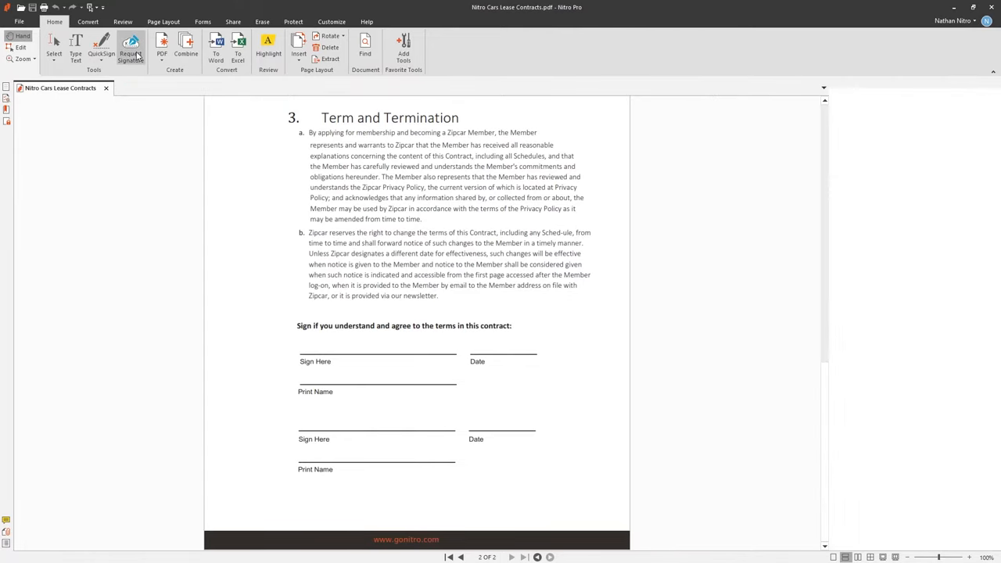
click(132, 47)
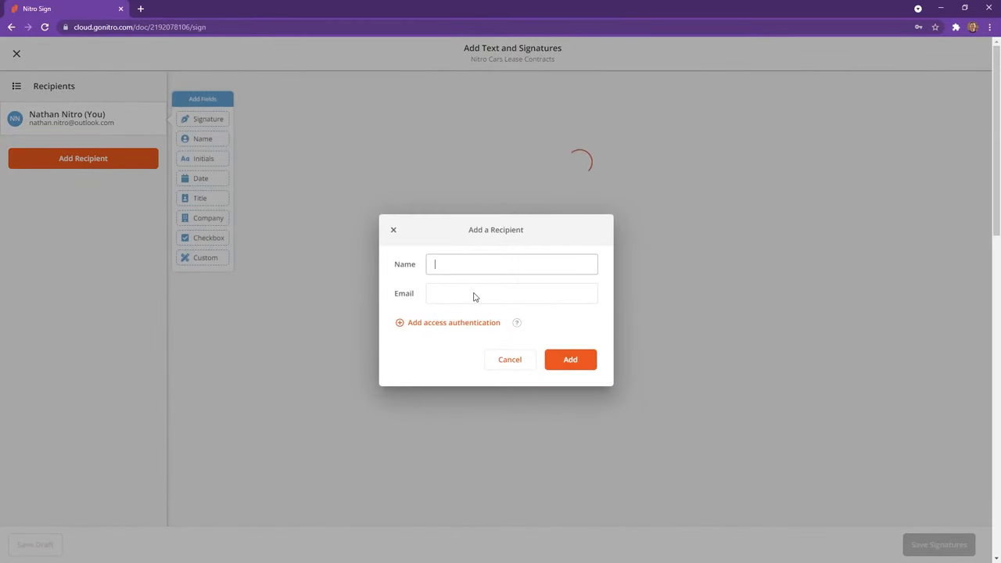
Add Bethany Nitro as a signer with signature, name and date fields on the second block
text(Bethany Nitro)
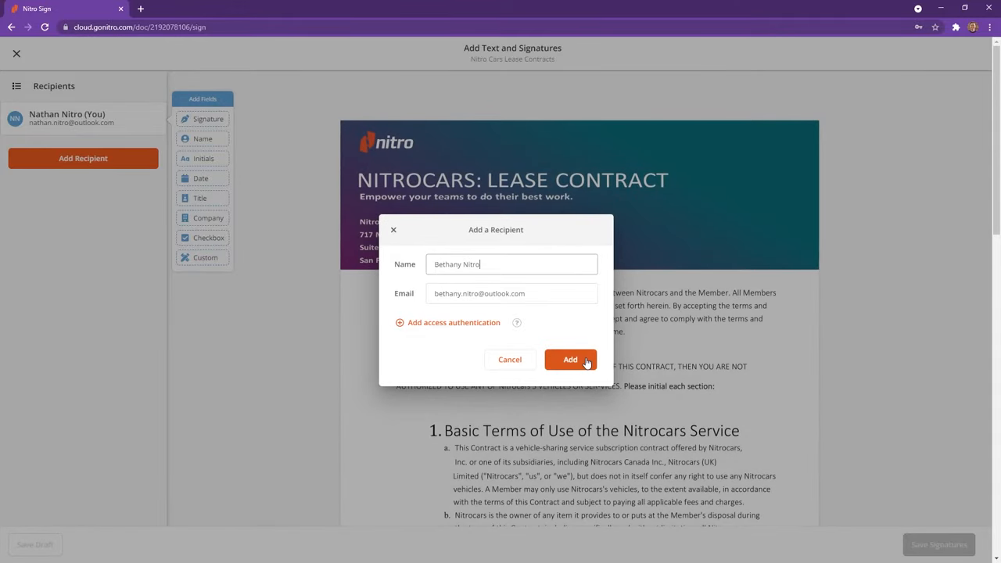
click(569, 359)
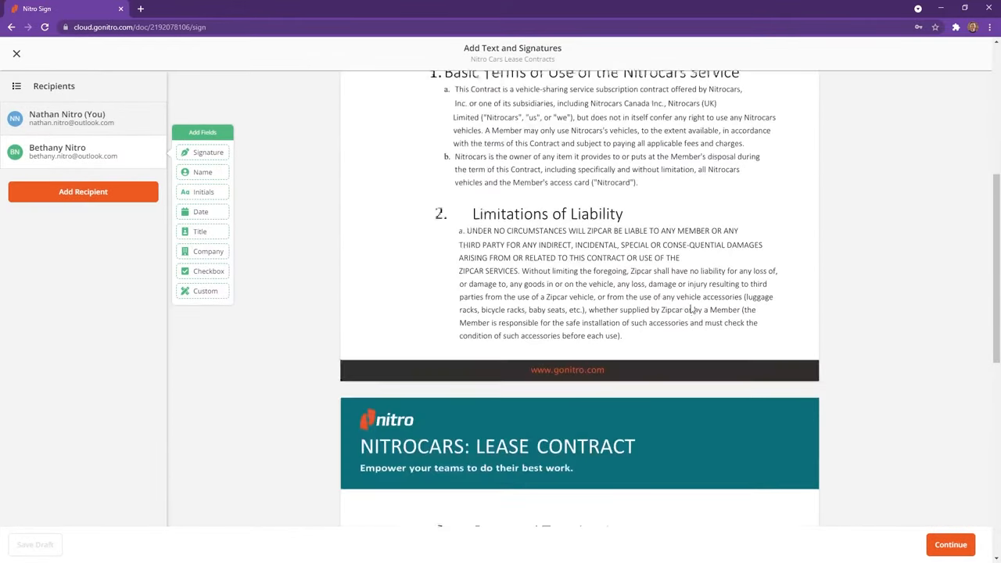
scroll(down, 3)
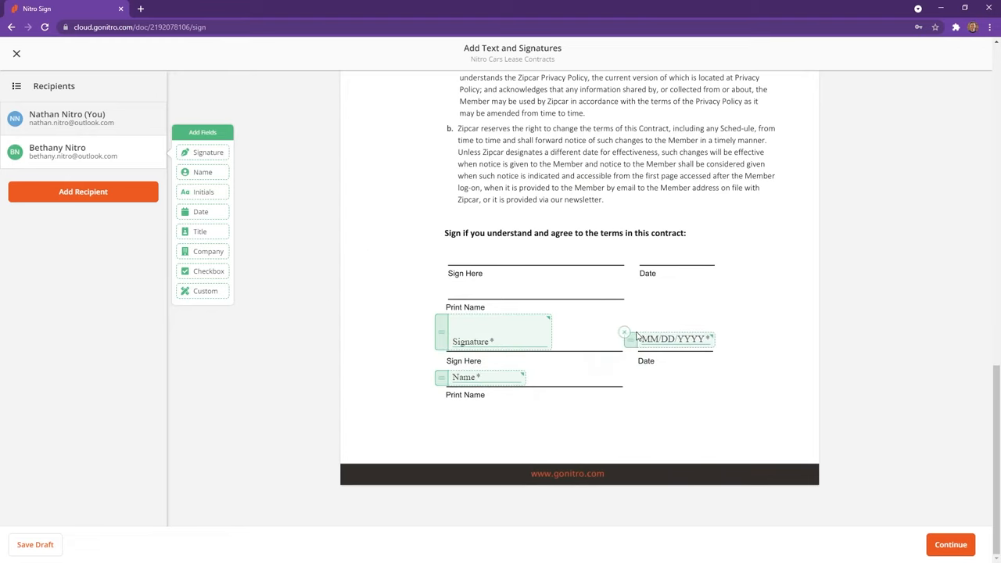
click(673, 340)
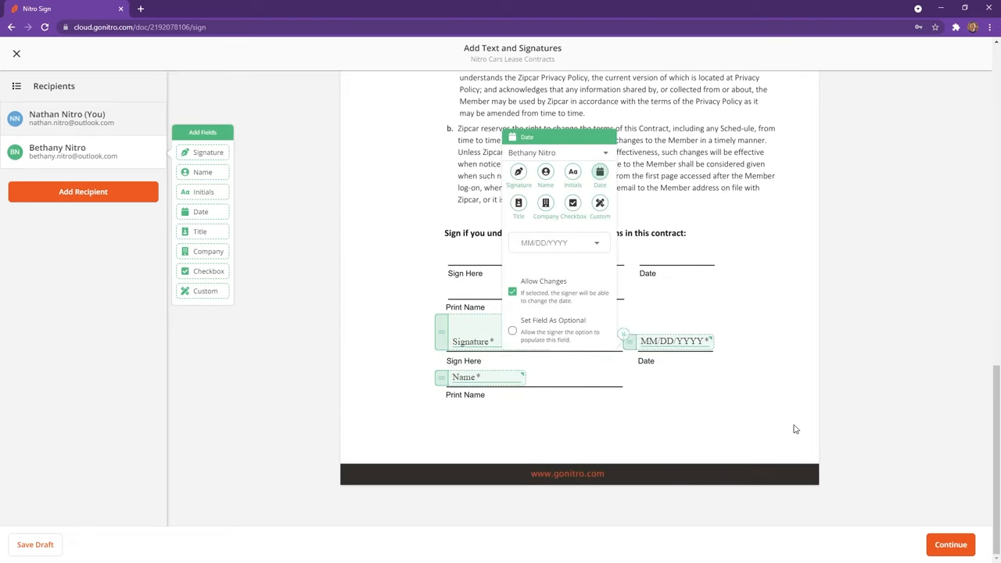
click(951, 543)
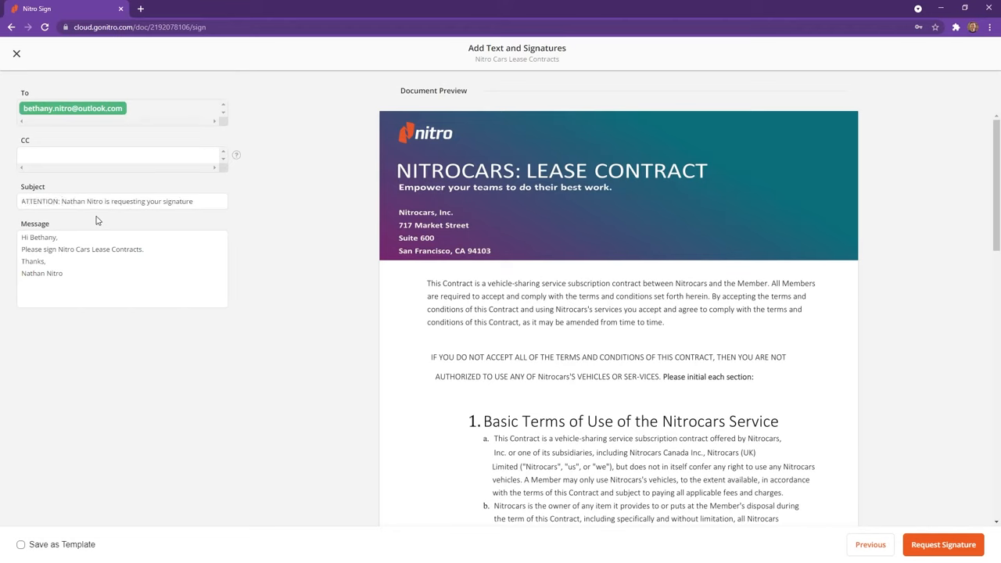
mouse_move(867, 491)
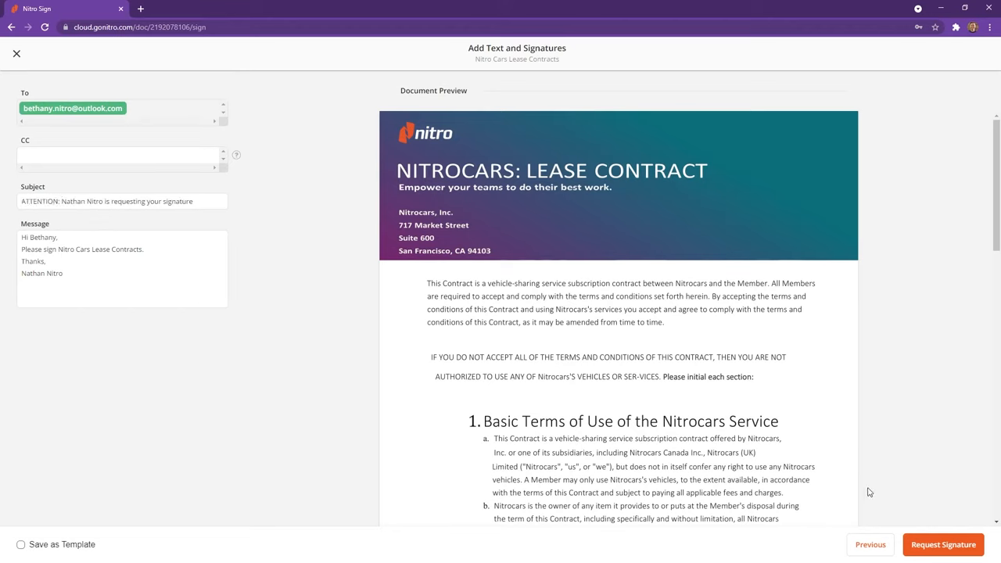
Send the Nitro Cars Lease Contracts signature request to Bethany Nitro
click(942, 544)
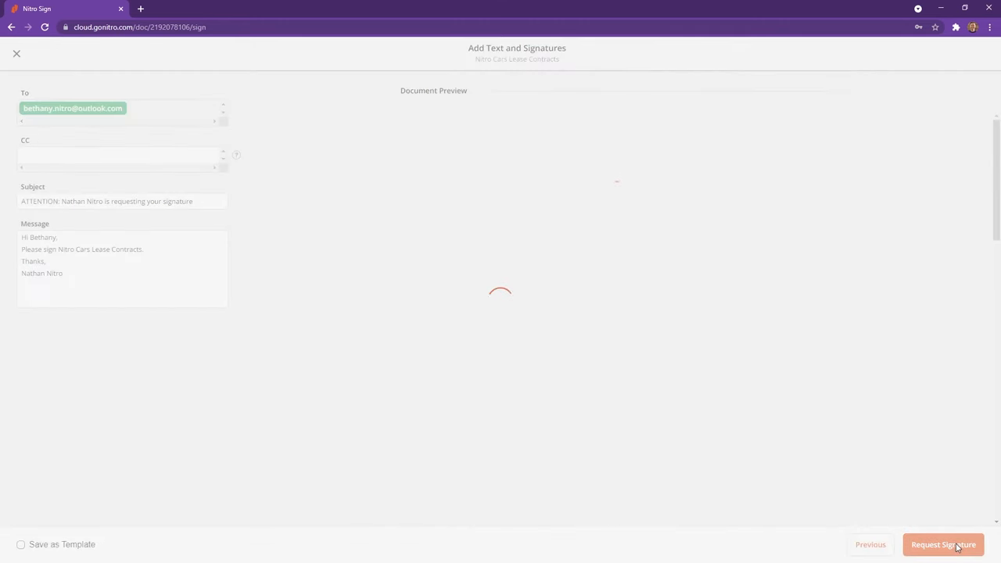
click(943, 544)
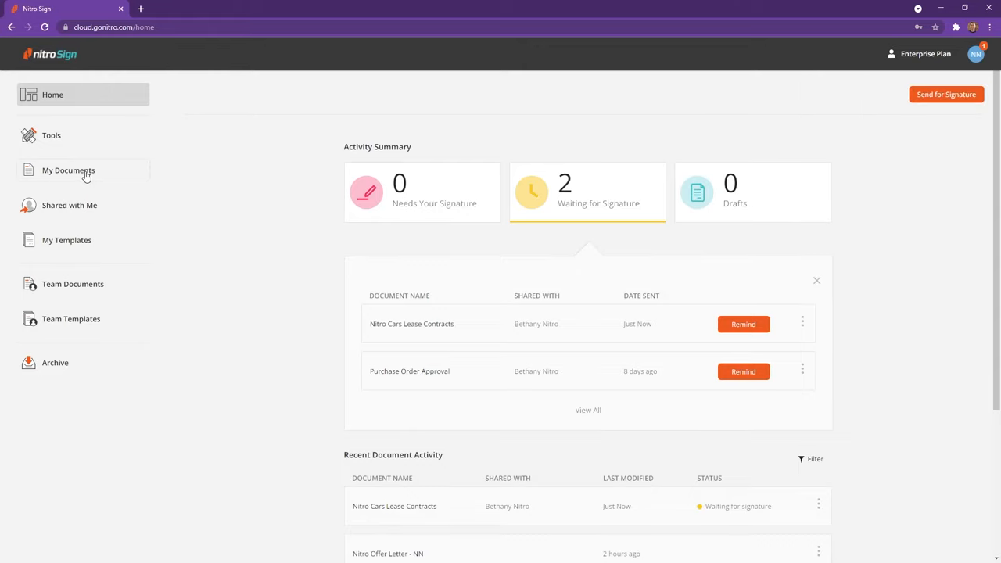
Draft a Send Reminder to Bethany Nitro for the pending lease contract from My Documents
click(68, 170)
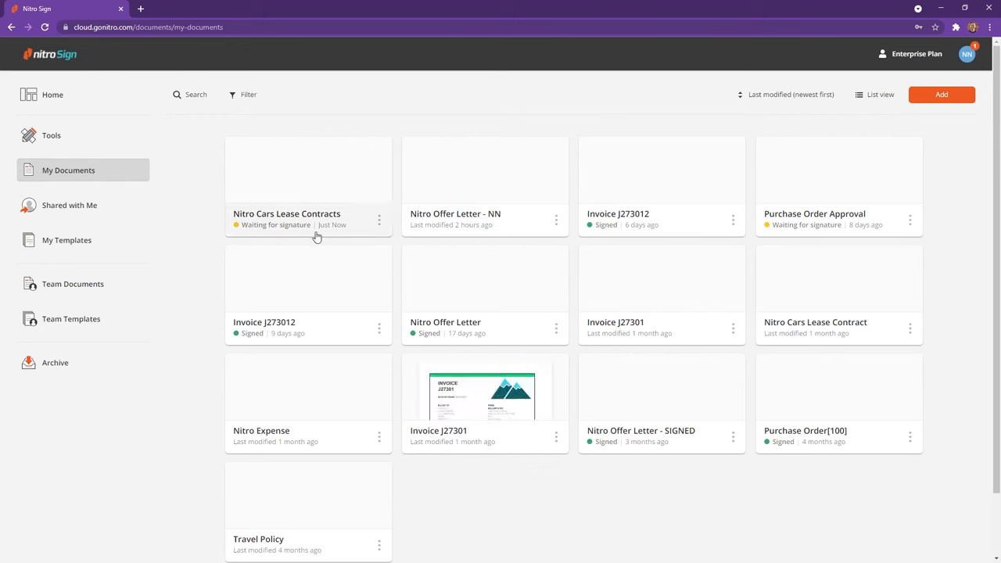
click(378, 221)
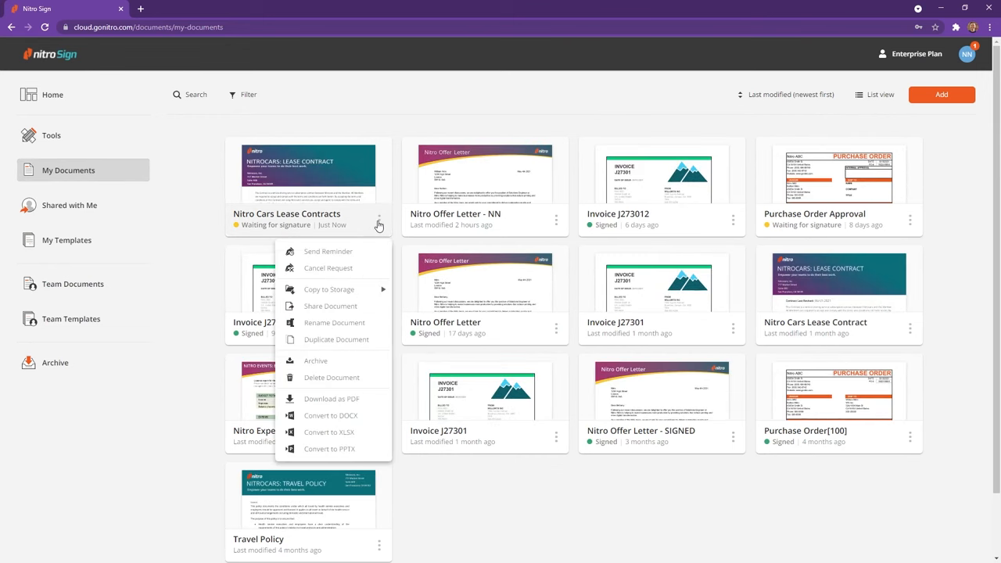
click(328, 251)
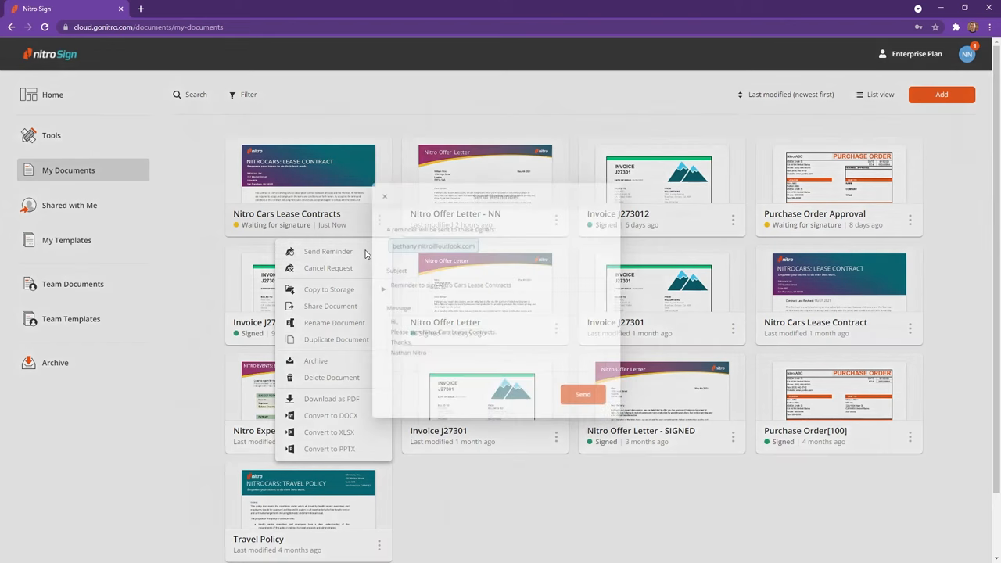
click(319, 251)
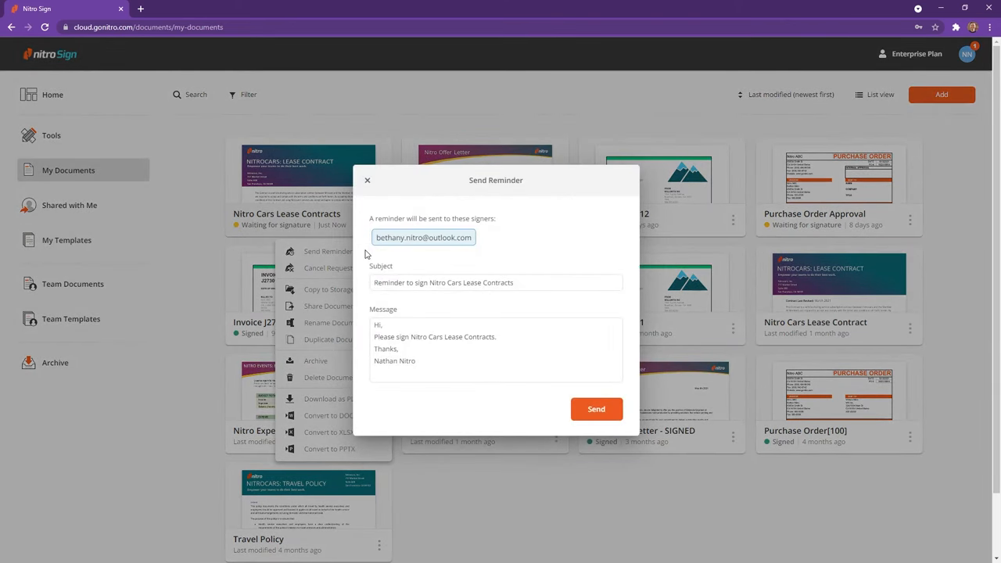